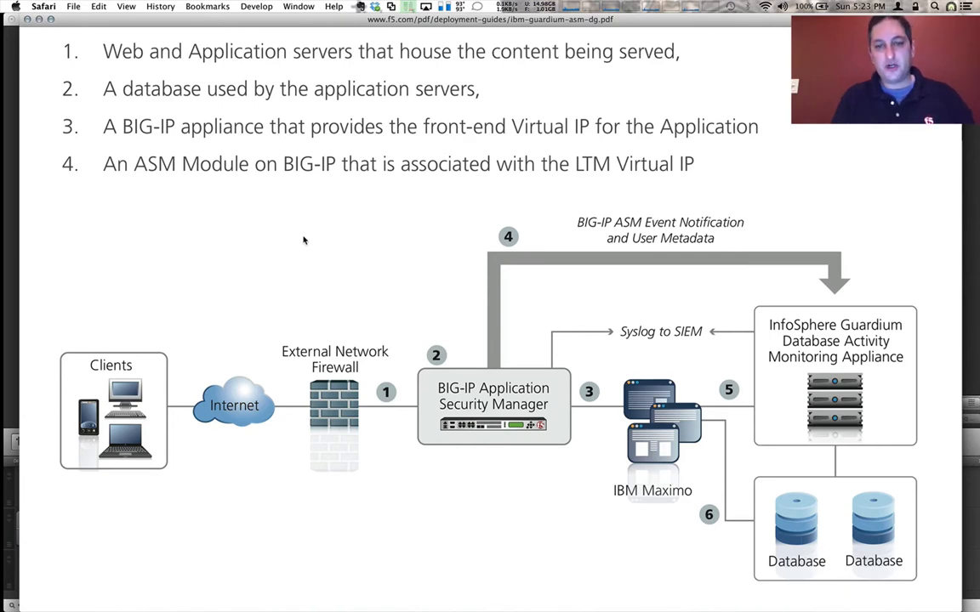
pyautogui.moveTo(325, 261)
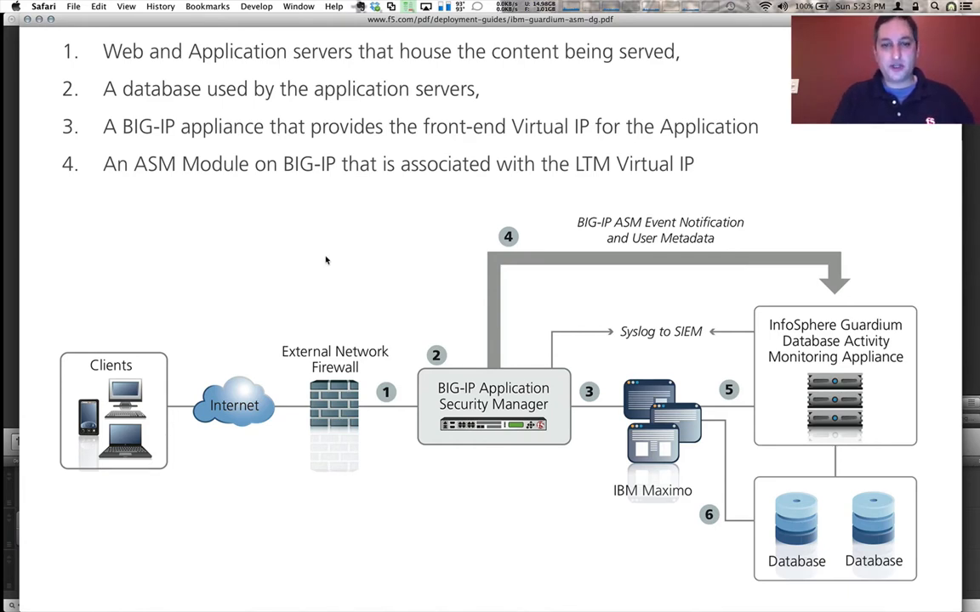
pyautogui.moveTo(450, 383)
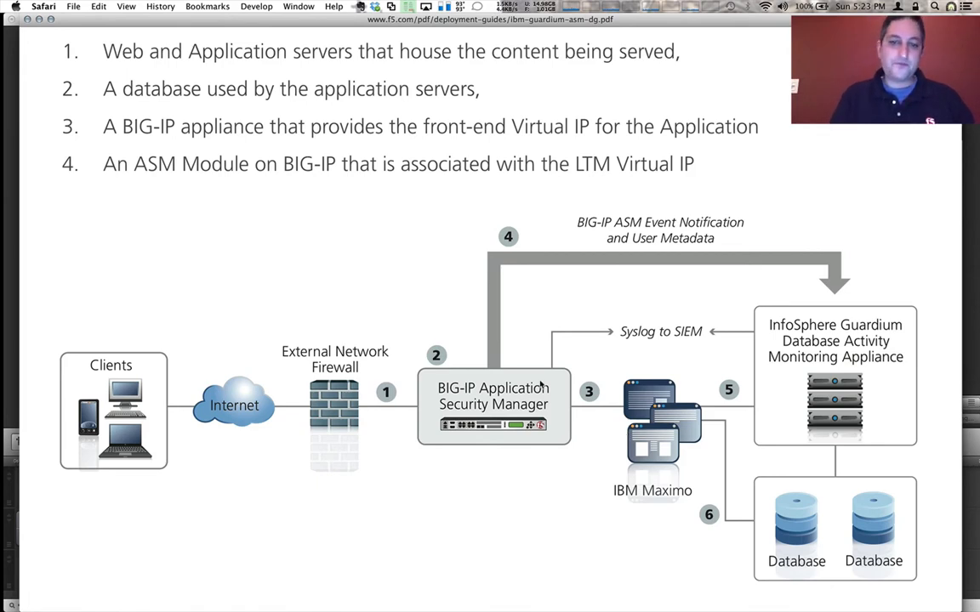
pyautogui.moveTo(508, 365)
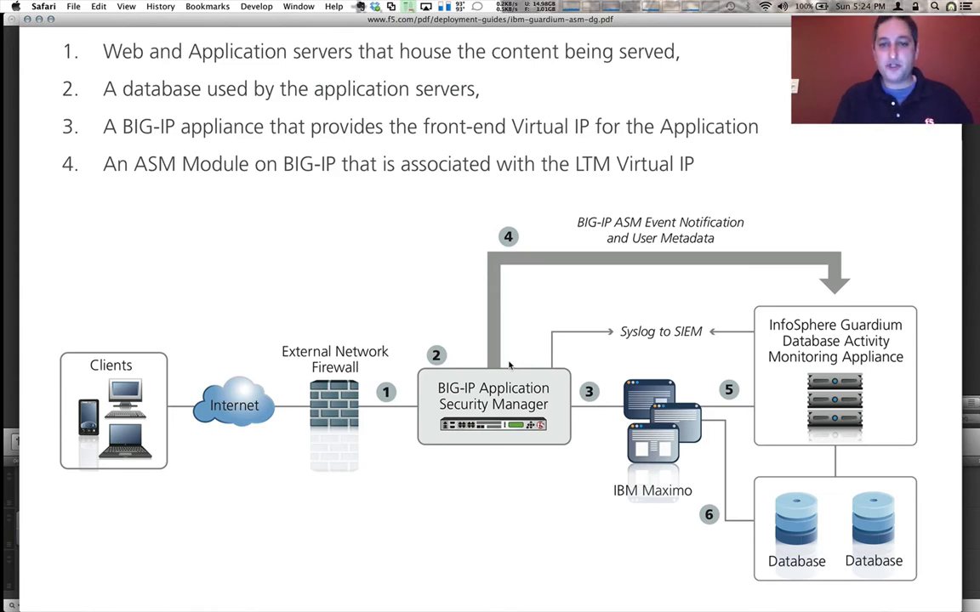
pyautogui.moveTo(506, 300)
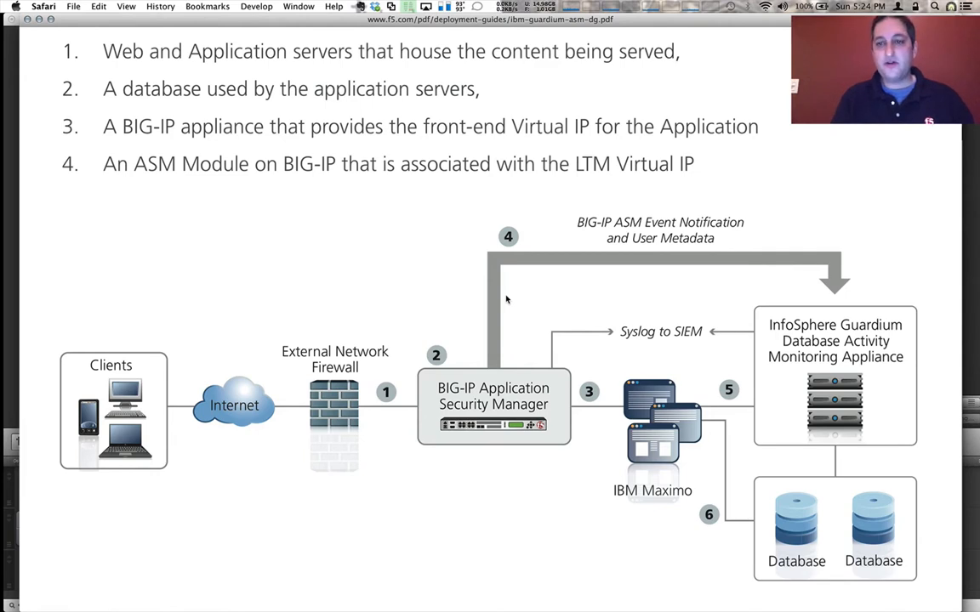
pyautogui.moveTo(774, 338)
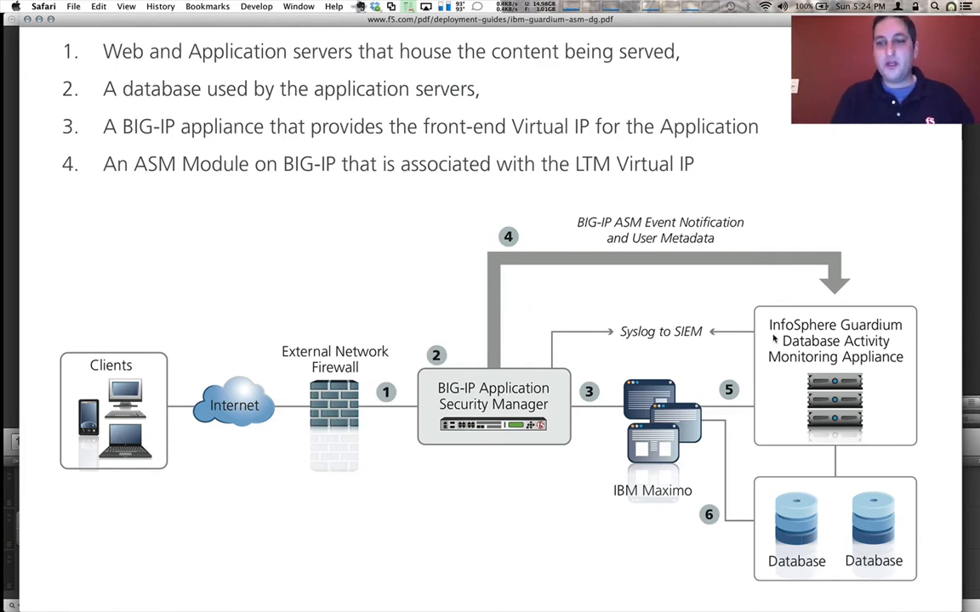
pyautogui.moveTo(805, 474)
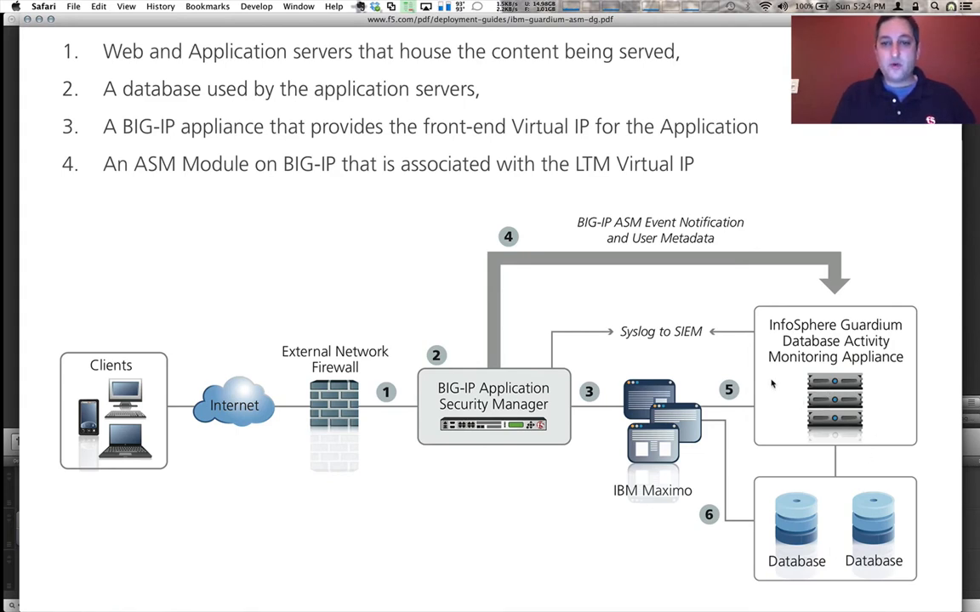
pyautogui.moveTo(667, 314)
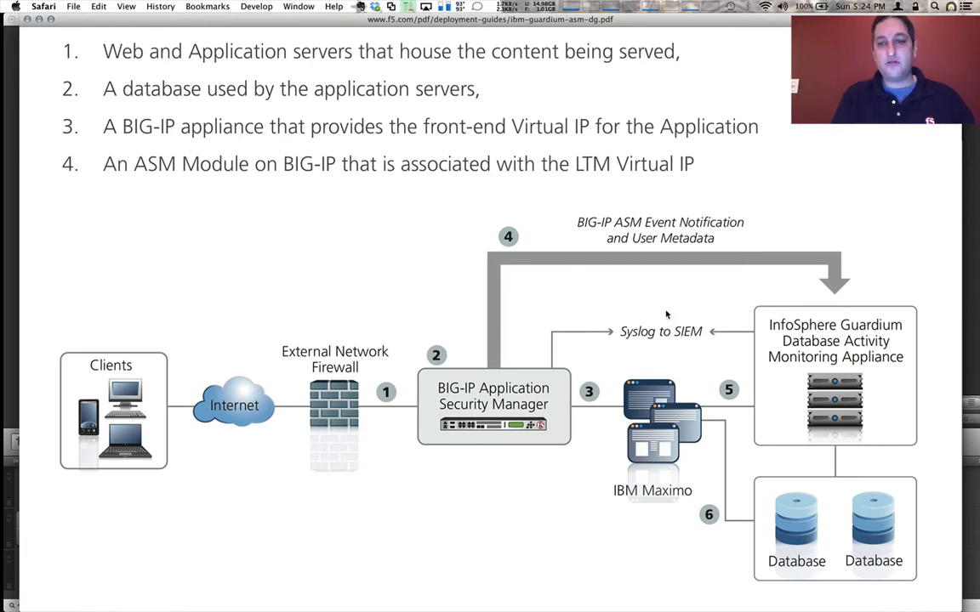
pyautogui.moveTo(655, 315)
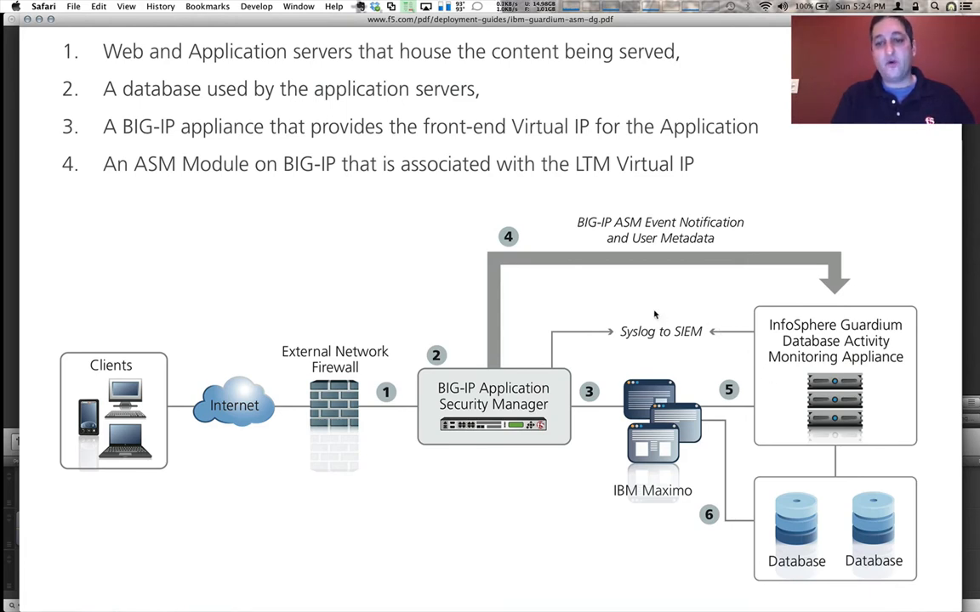
pyautogui.moveTo(621, 326)
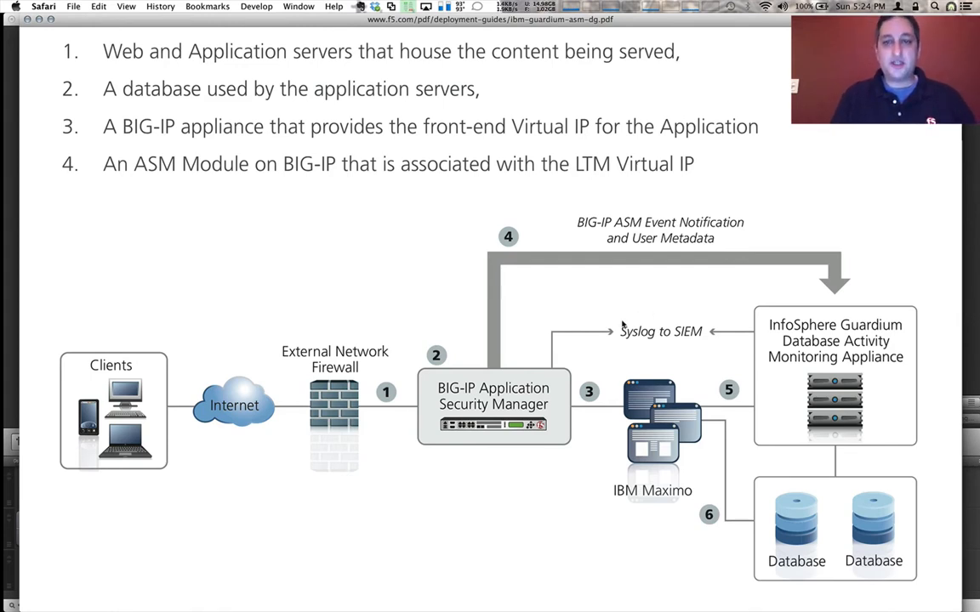
pyautogui.moveTo(540, 332)
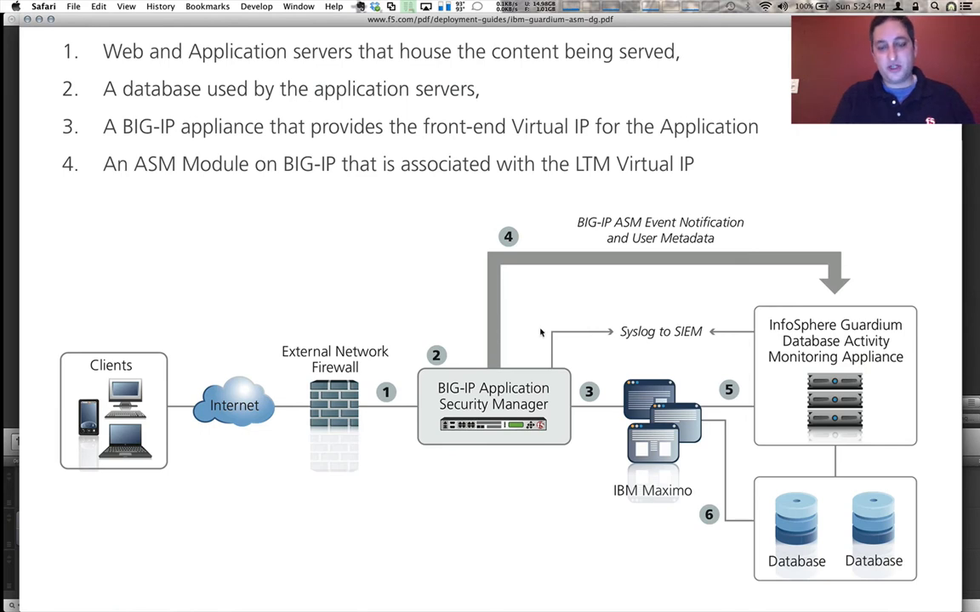
pyautogui.moveTo(545, 343)
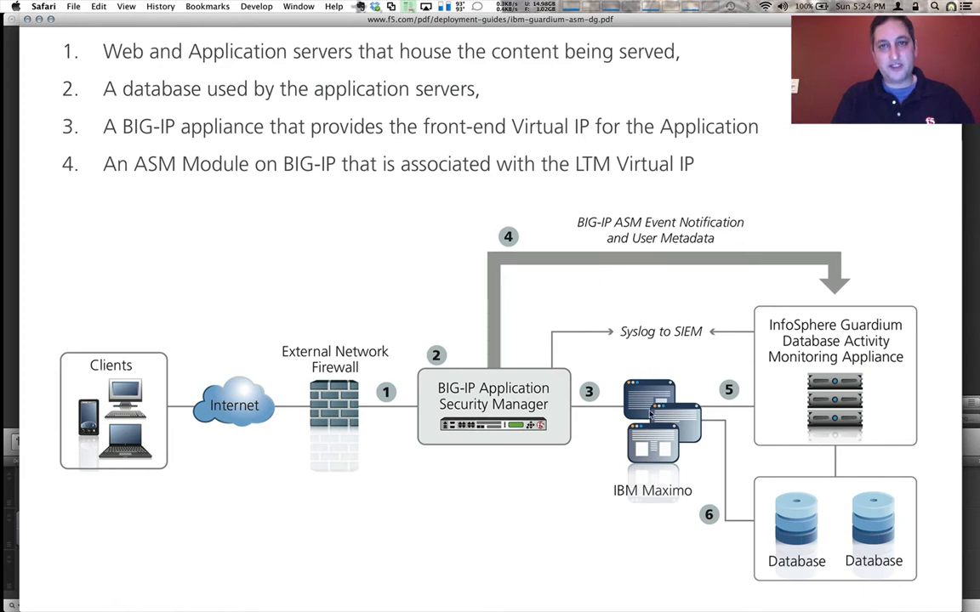
pyautogui.moveTo(479, 360)
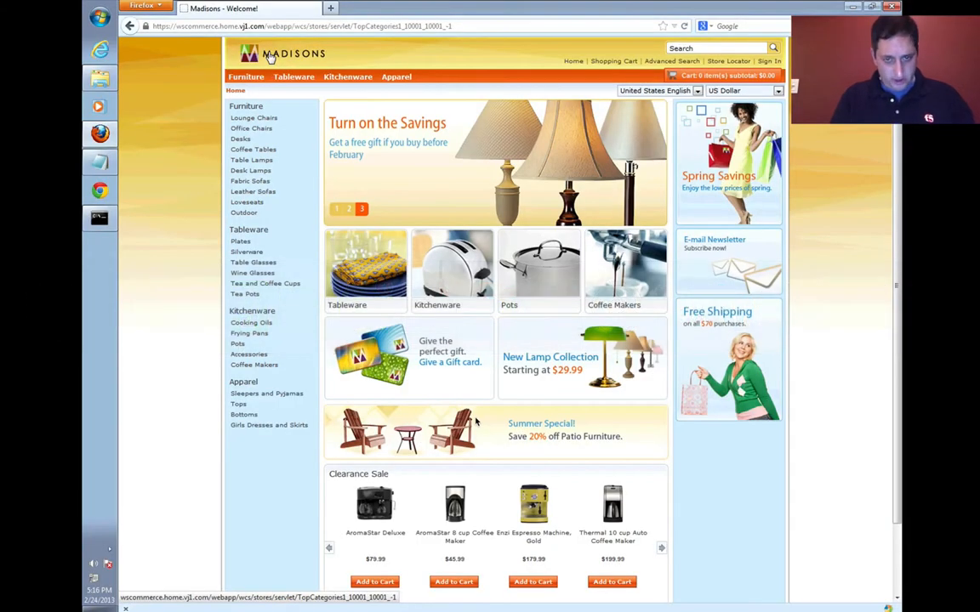
pyautogui.moveTo(430, 459)
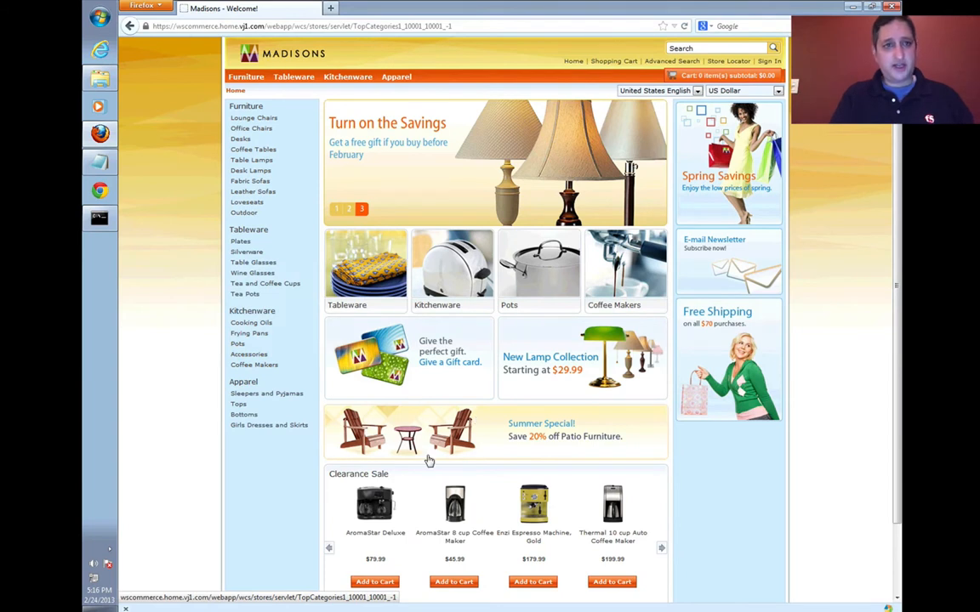
pyautogui.moveTo(195, 299)
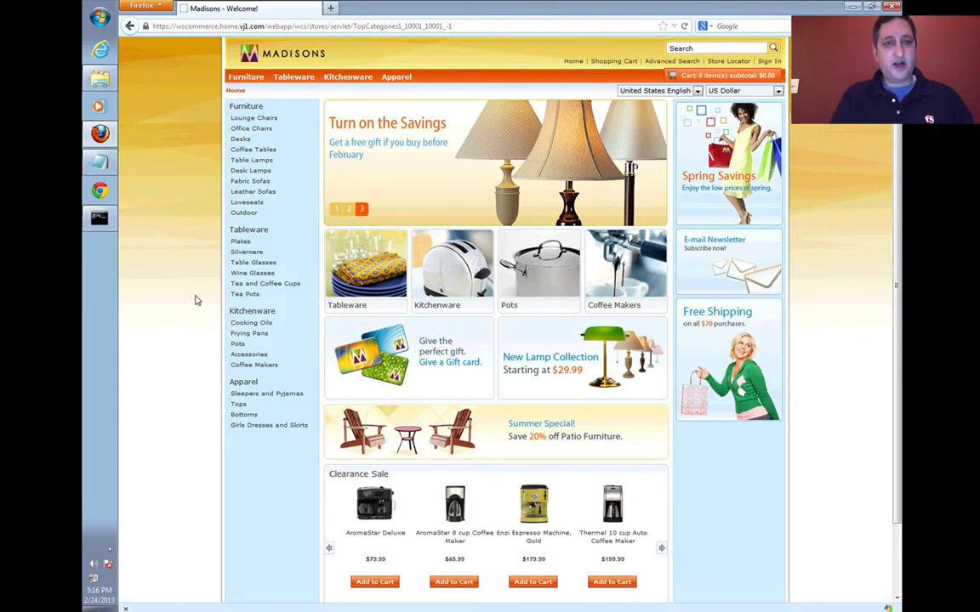
pyautogui.moveTo(727, 75)
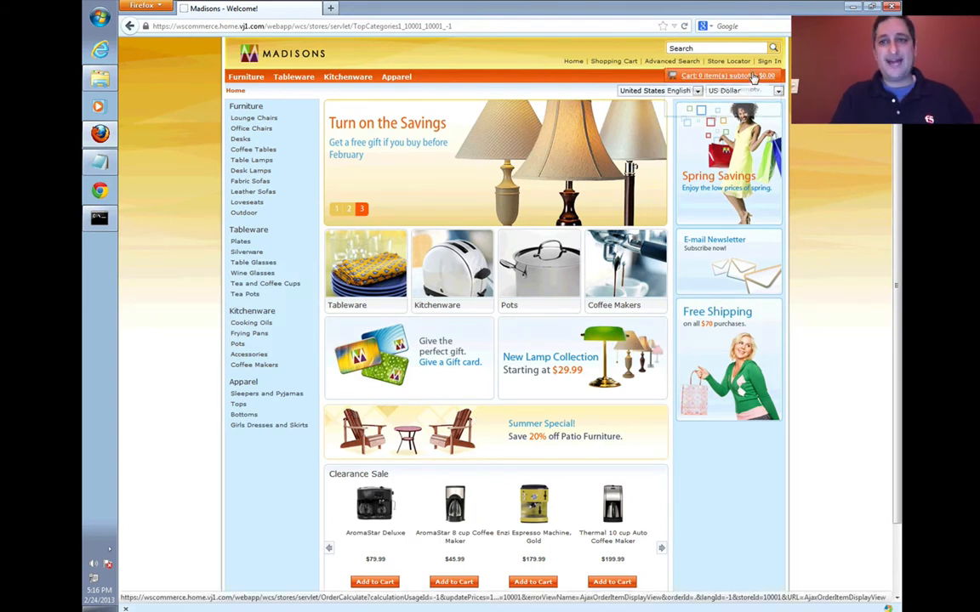
# Sign in to the Madisons store with the Returning Customer logon form.
pyautogui.click(768, 60)
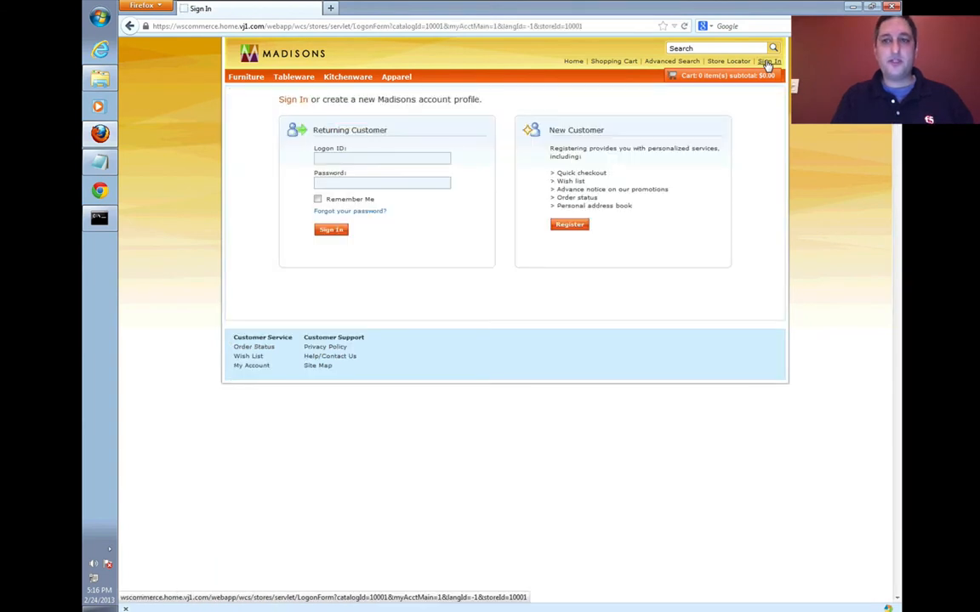
pyautogui.click(382, 159)
pyautogui.write('nojan')
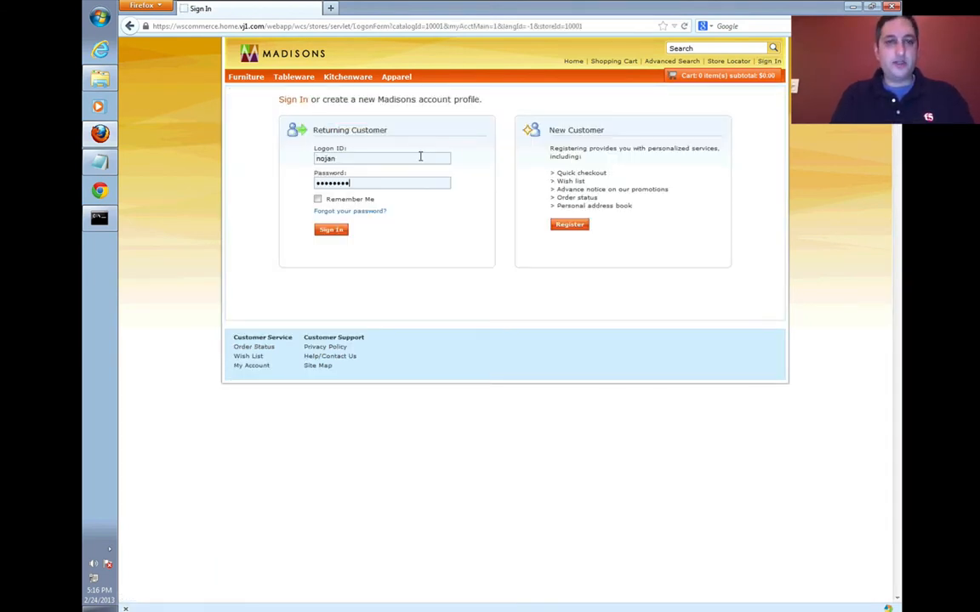
pyautogui.click(331, 230)
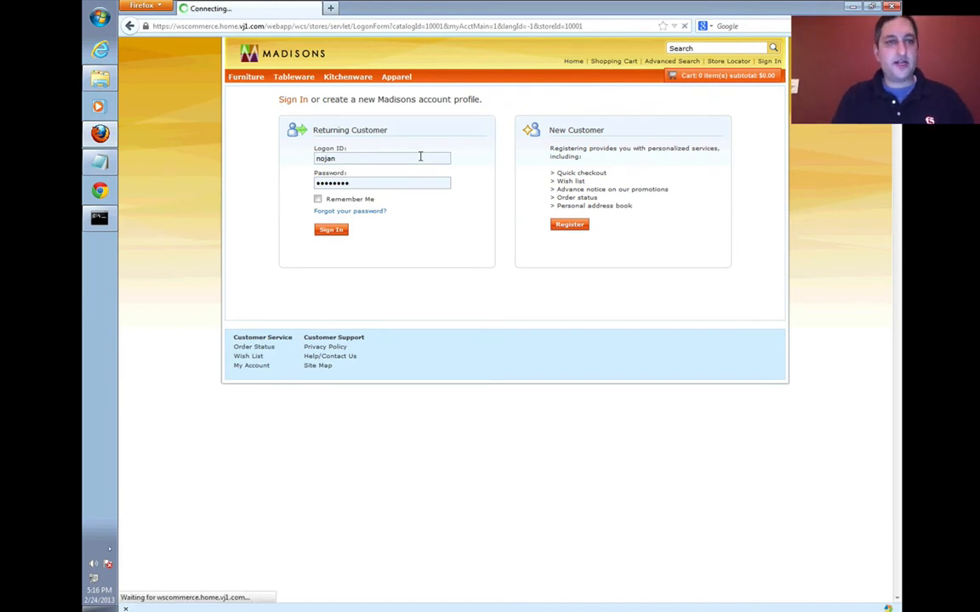
pyautogui.click(330, 230)
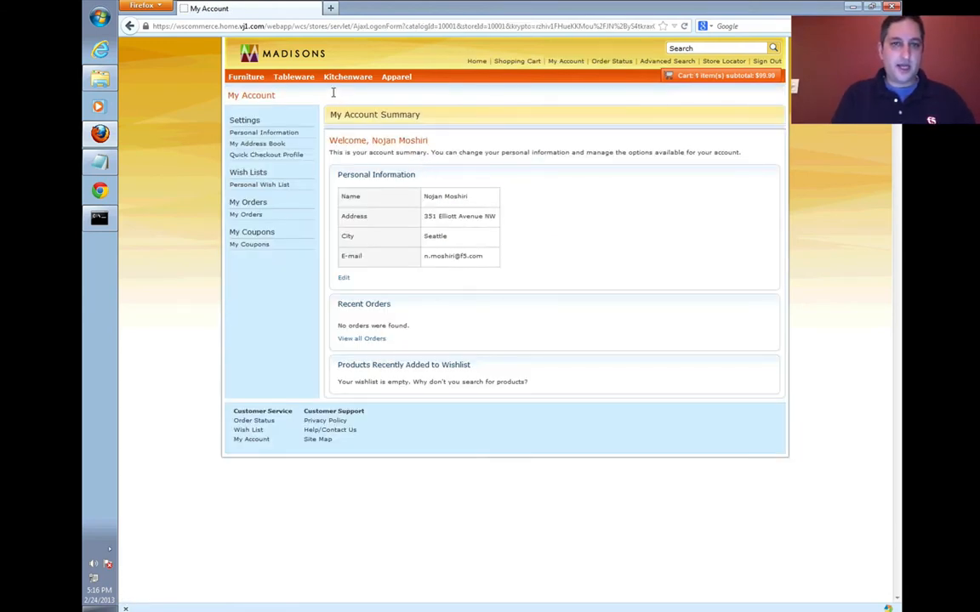
pyautogui.click(348, 76)
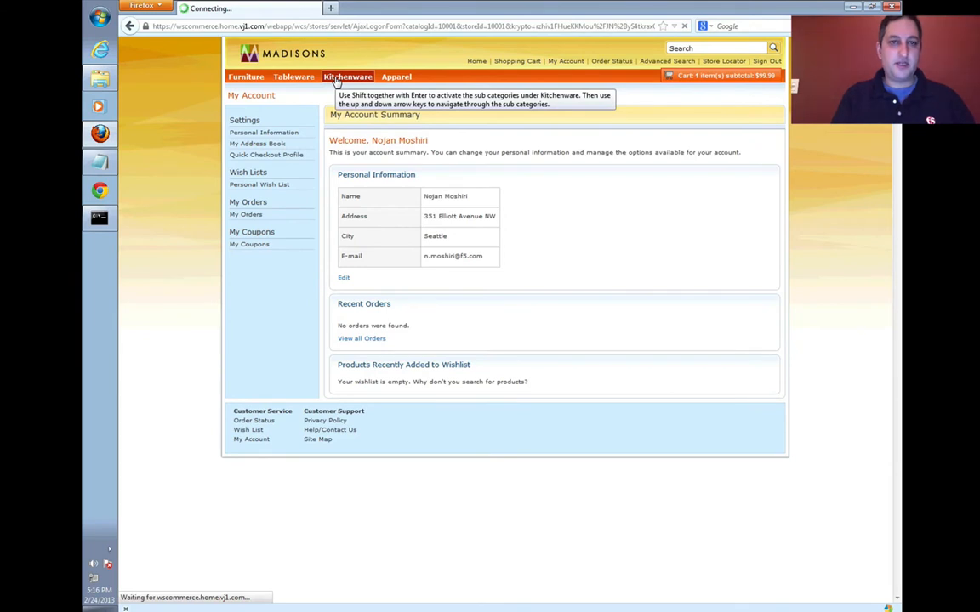
# View the Chef's Wok product page under Kitchenware, then sign out of the store.
pyautogui.click(348, 77)
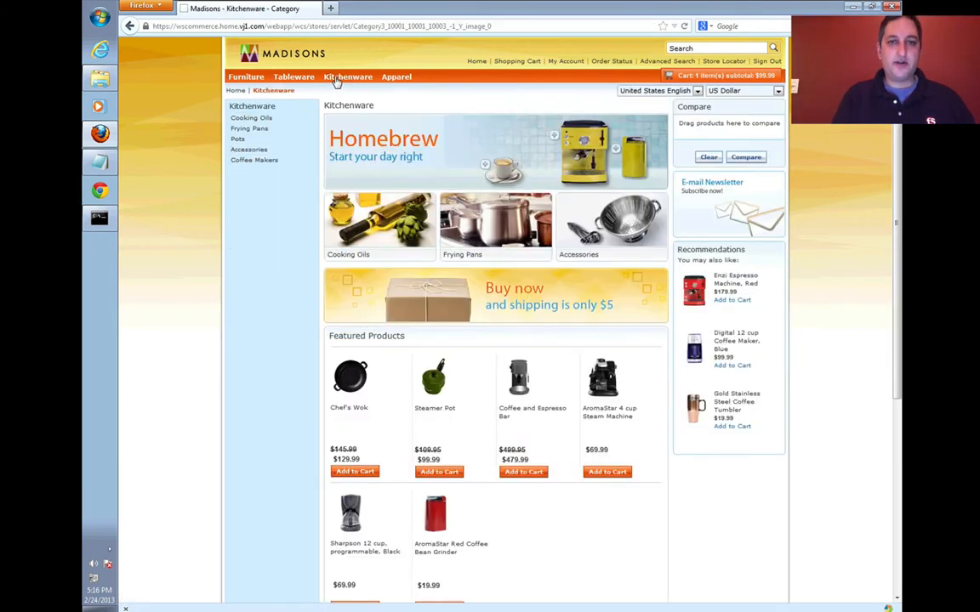
pyautogui.click(347, 77)
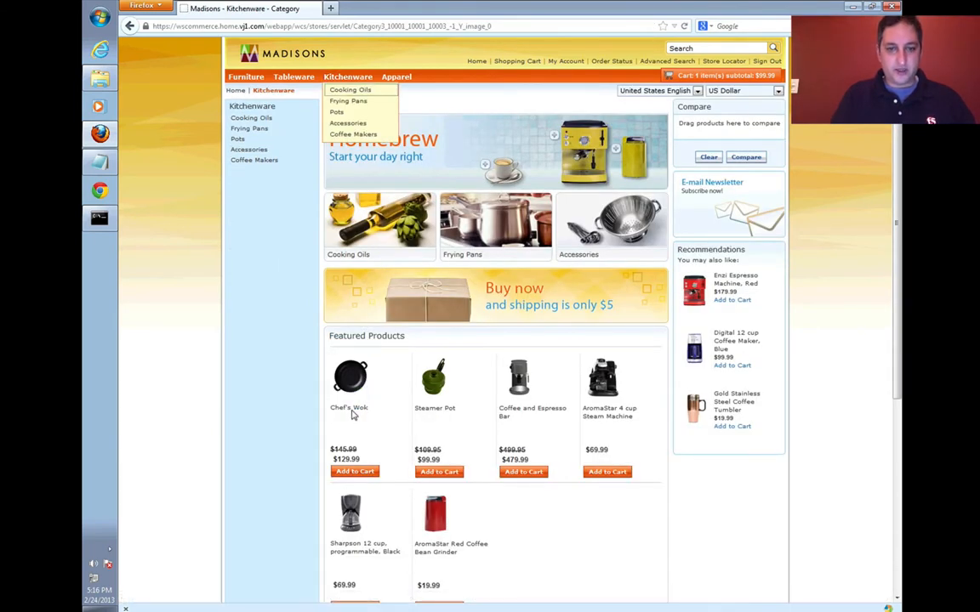
pyautogui.click(349, 408)
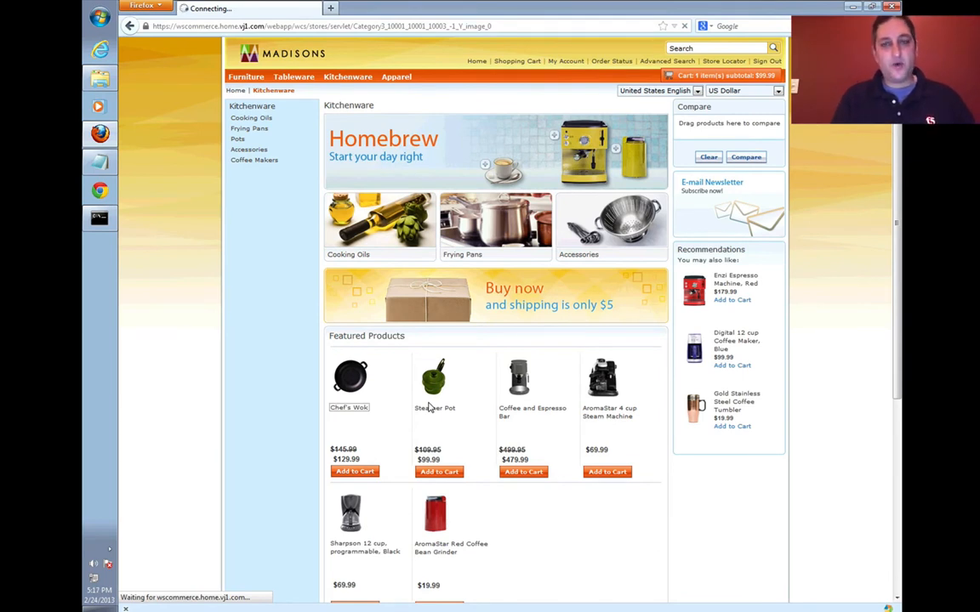
pyautogui.moveTo(524, 419)
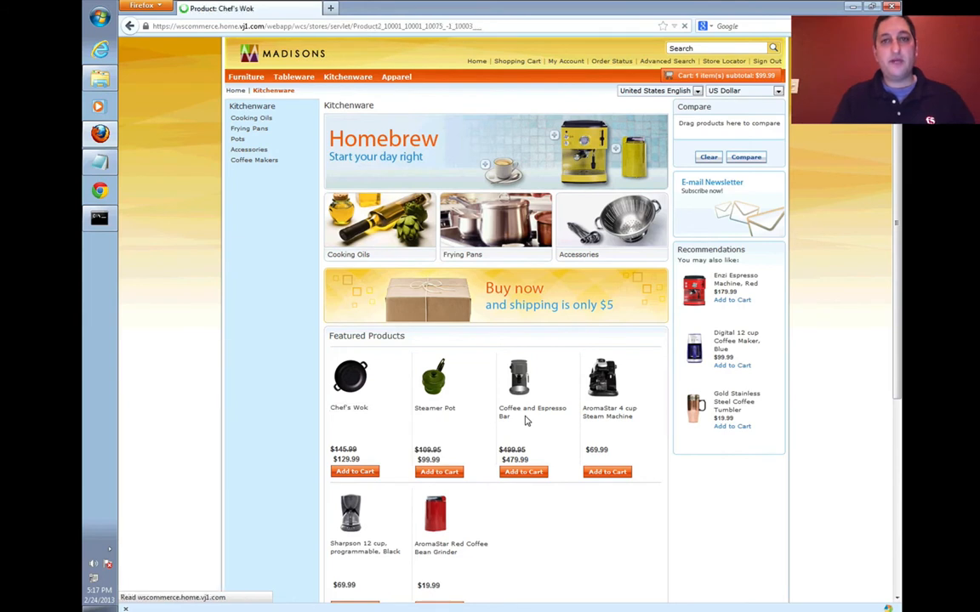
pyautogui.click(349, 378)
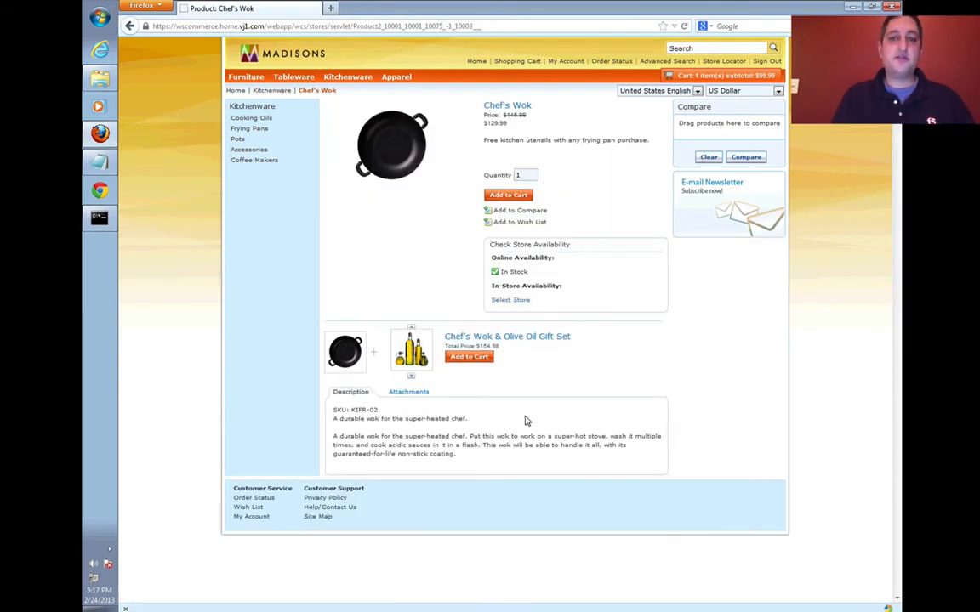
pyautogui.moveTo(537, 345)
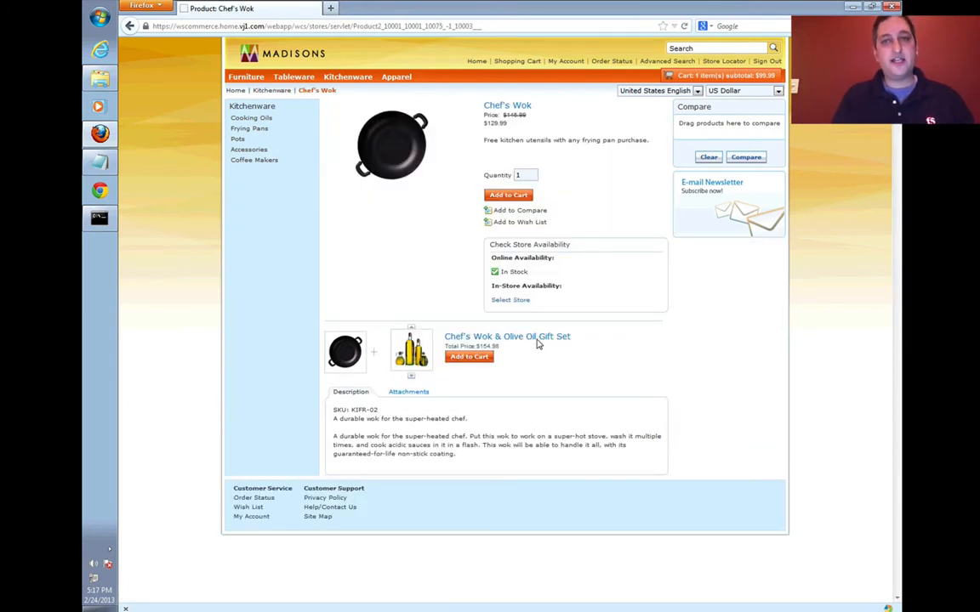
pyautogui.moveTo(780, 204)
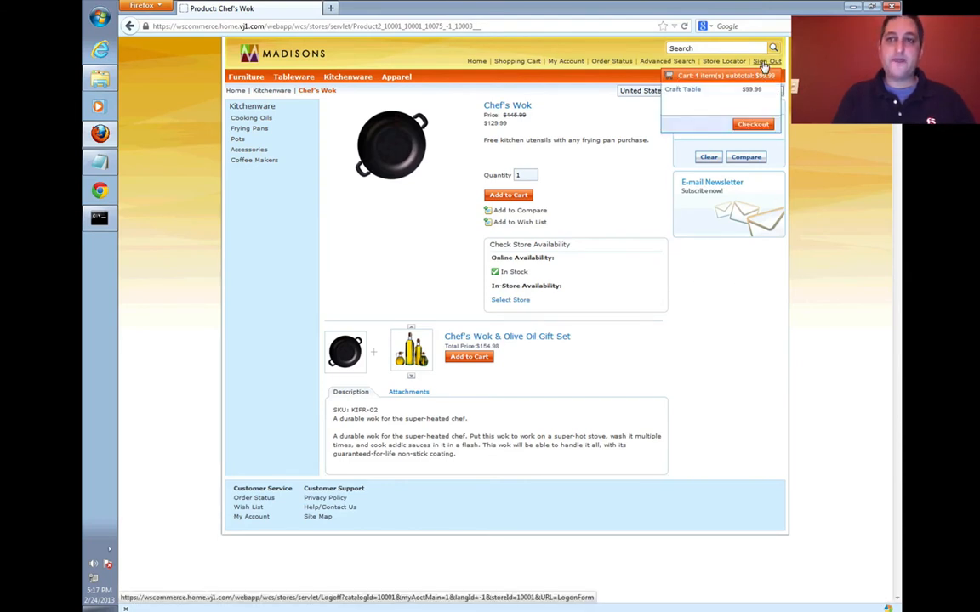
pyautogui.click(764, 61)
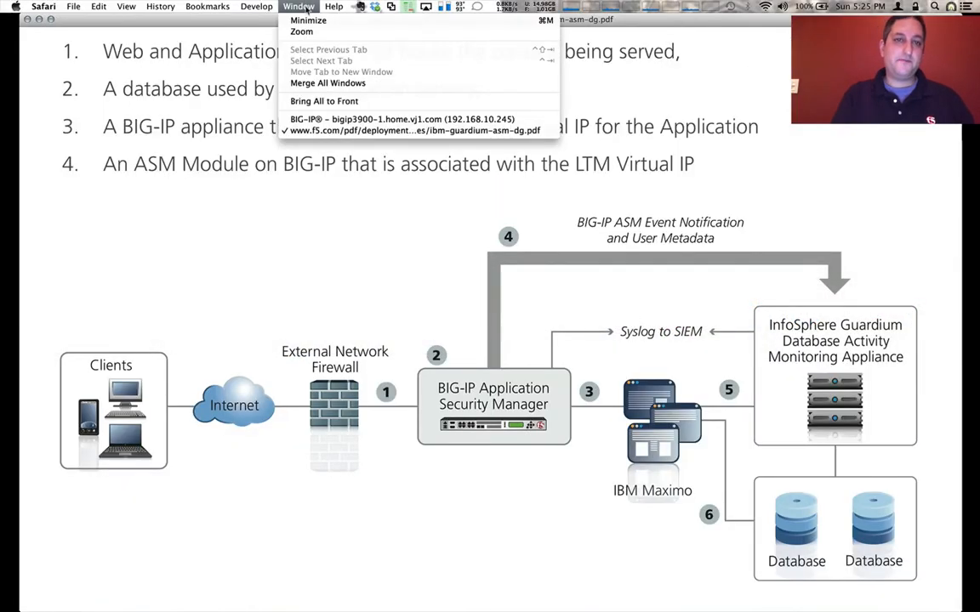
# Bring the BIG-IP window showing the Local Traffic Network Map to the front.
pyautogui.click(401, 118)
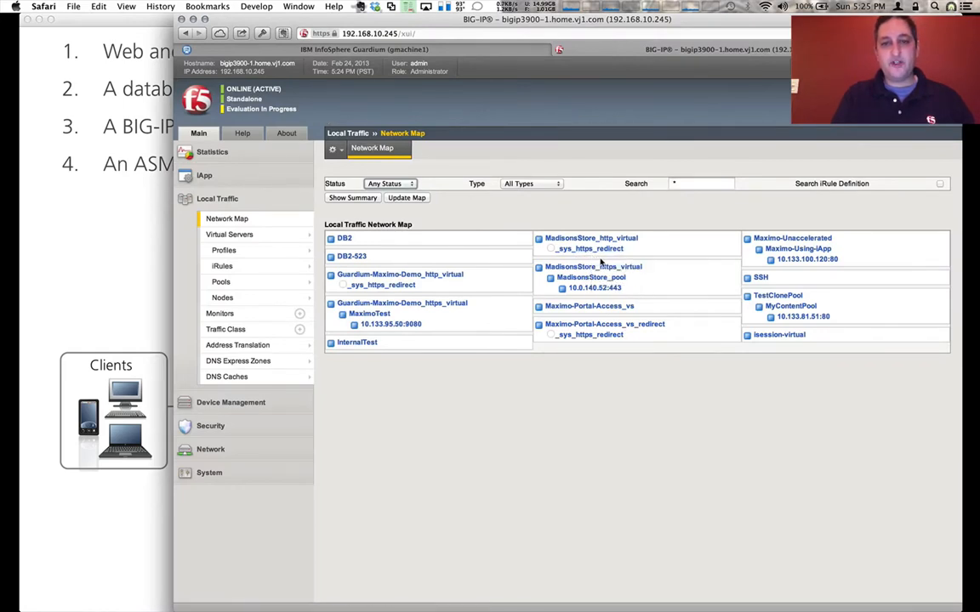
pyautogui.moveTo(558, 302)
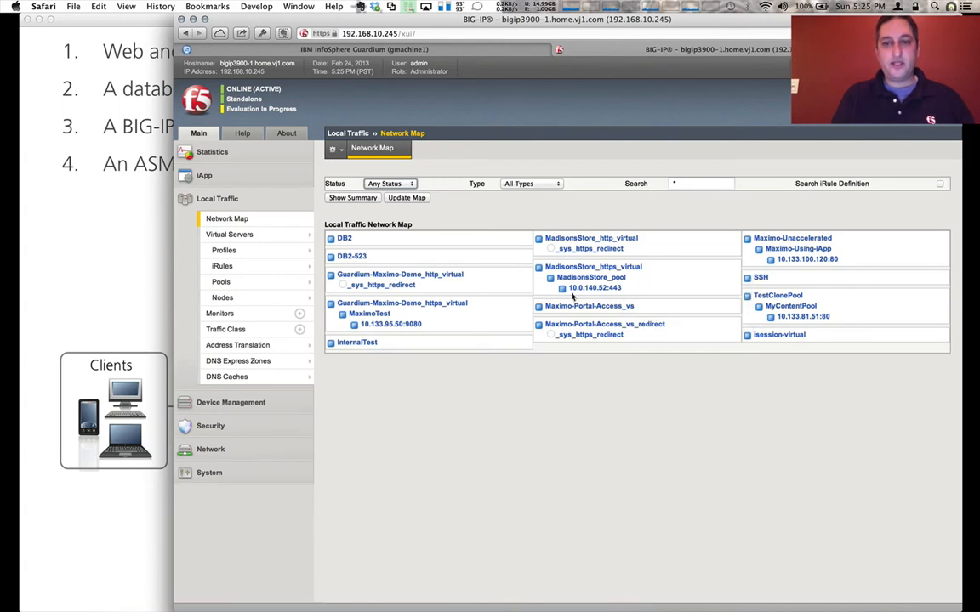
pyautogui.moveTo(595, 287)
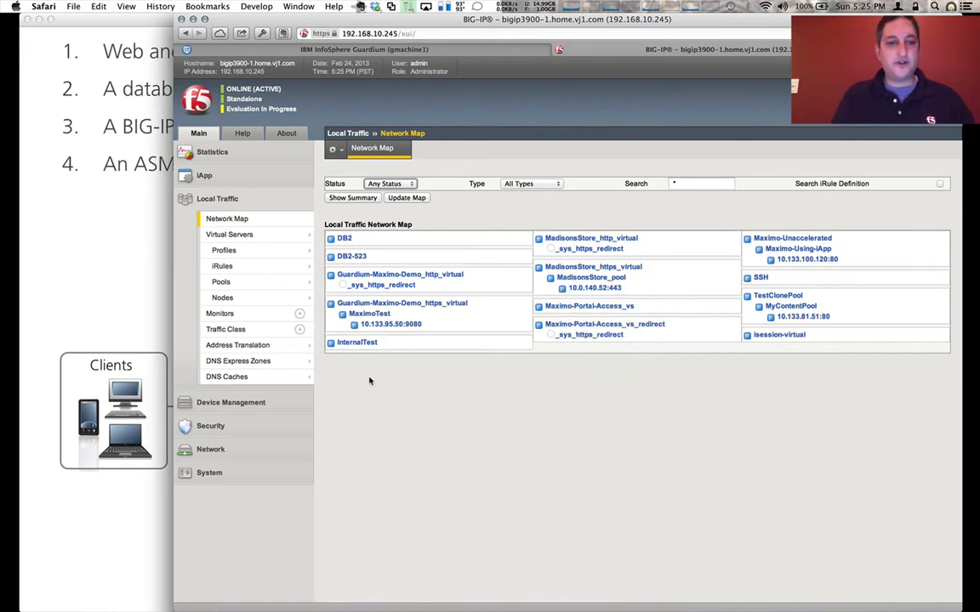
# Go to Security > Application Security > Database Firewall for MadisonsStore_https_virtual.
pyautogui.click(210, 426)
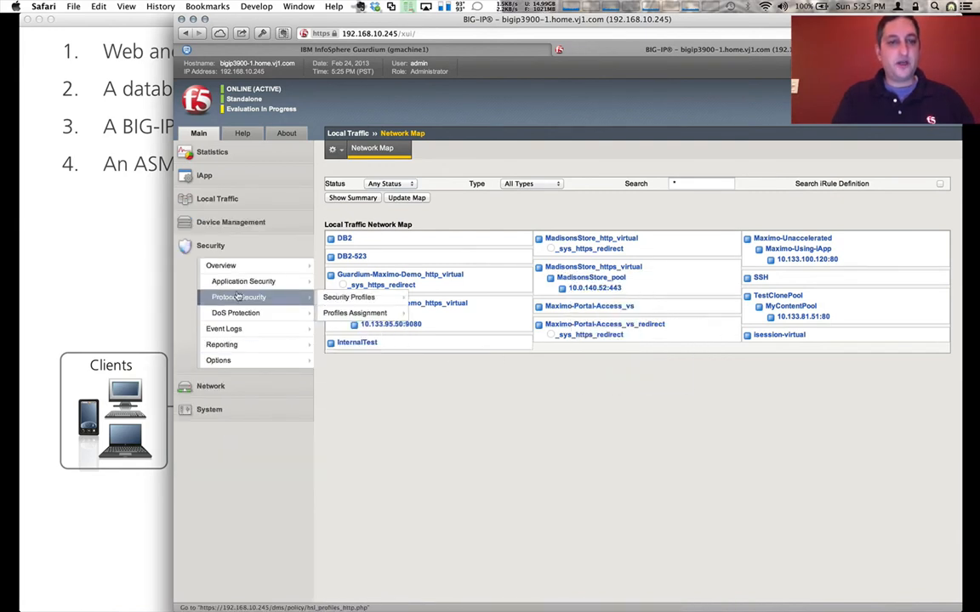
pyautogui.click(243, 280)
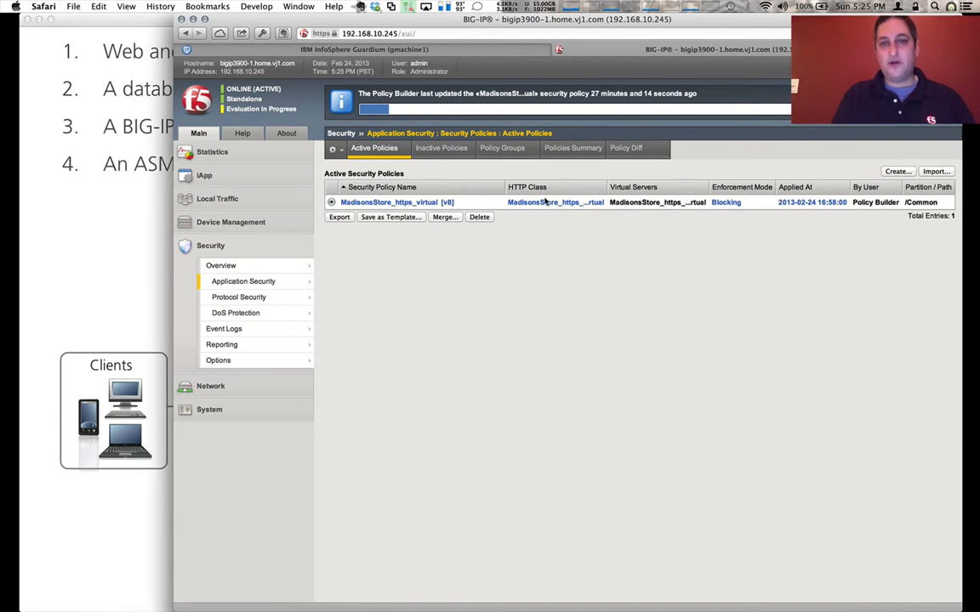
pyautogui.moveTo(466, 250)
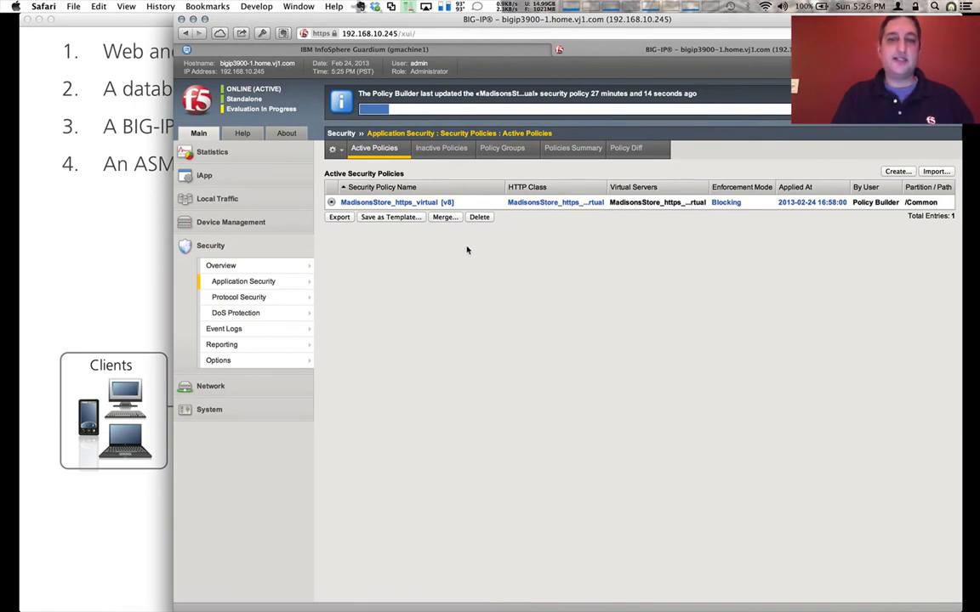
pyautogui.click(244, 281)
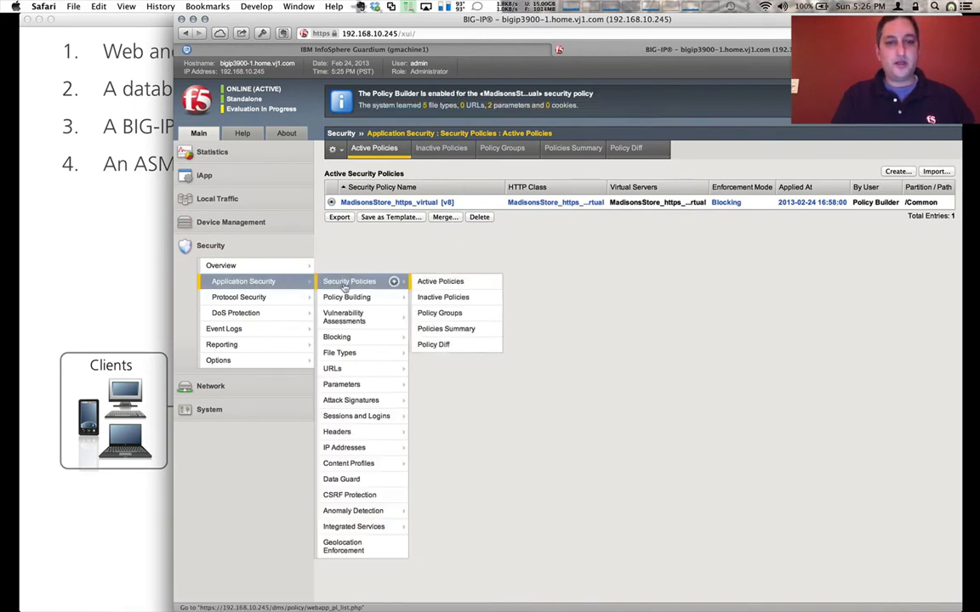
pyautogui.moveTo(352, 511)
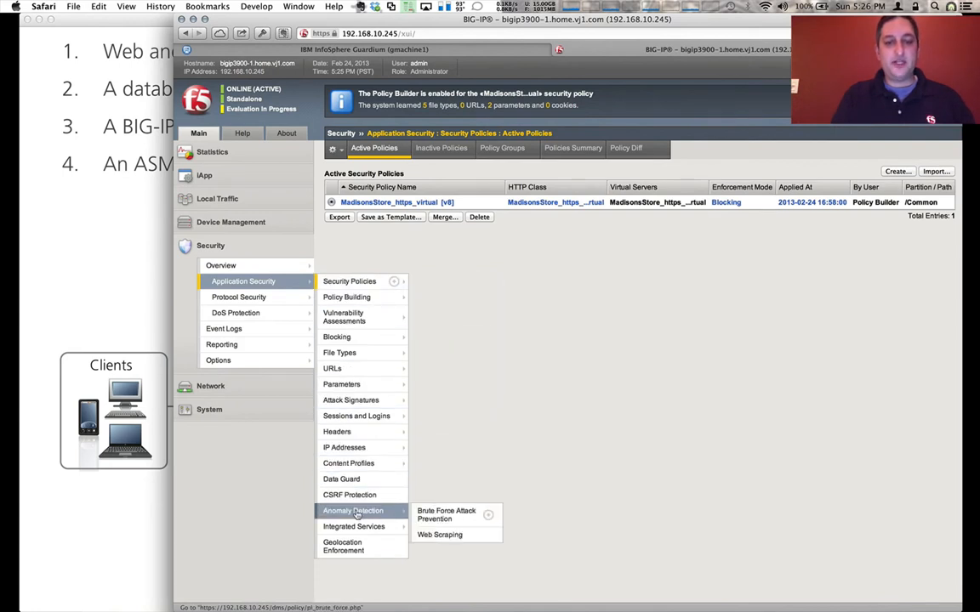
pyautogui.moveTo(353, 527)
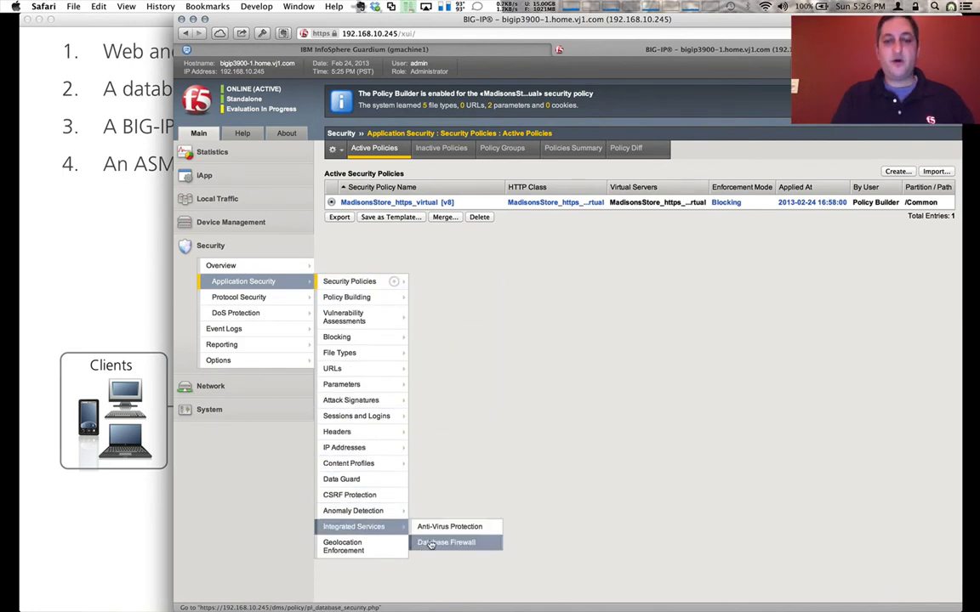
pyautogui.click(446, 542)
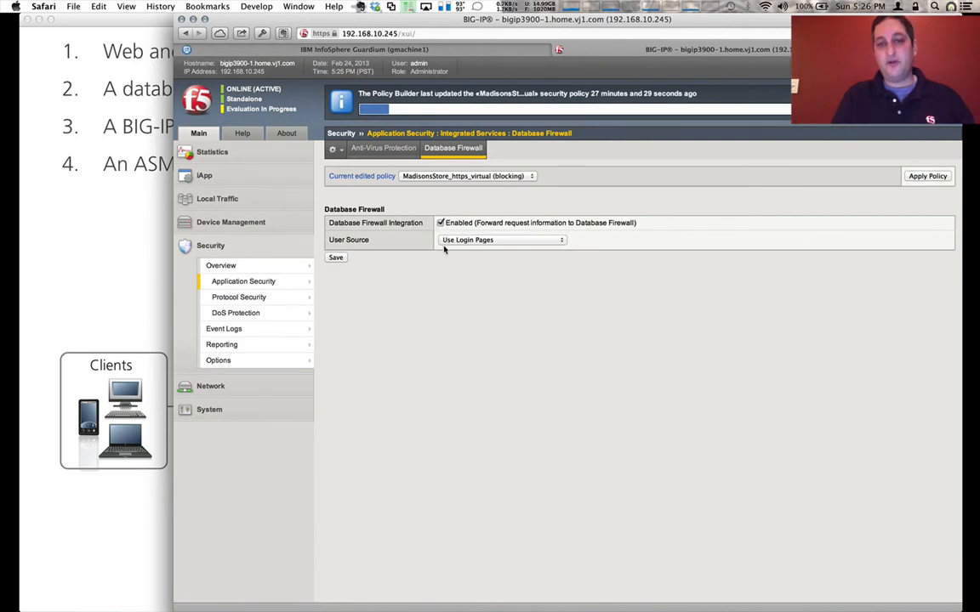
pyautogui.moveTo(440, 264)
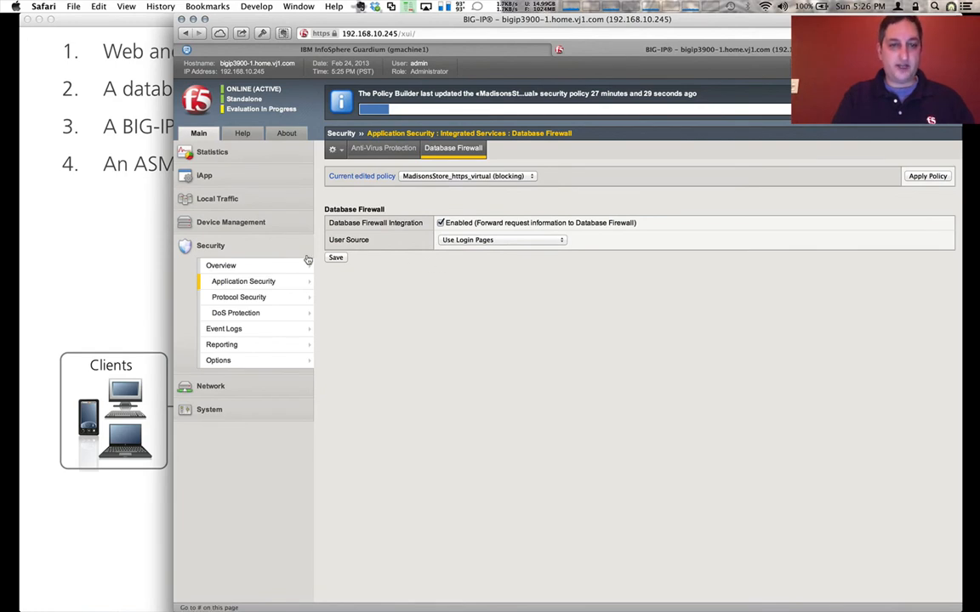
pyautogui.moveTo(243, 281)
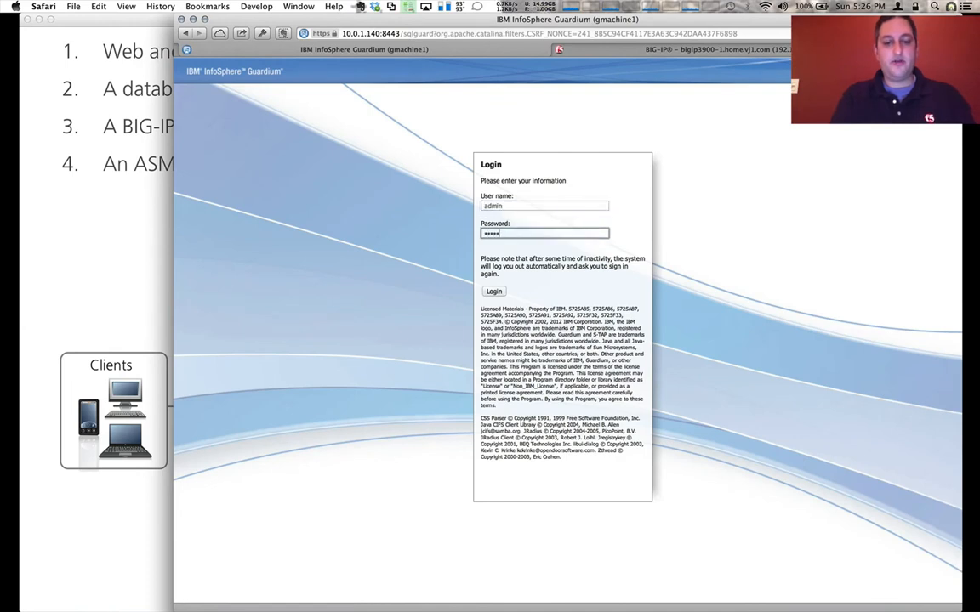
# Retry the Guardium login as user admin after the first attempt is rejected.
pyautogui.click(494, 291)
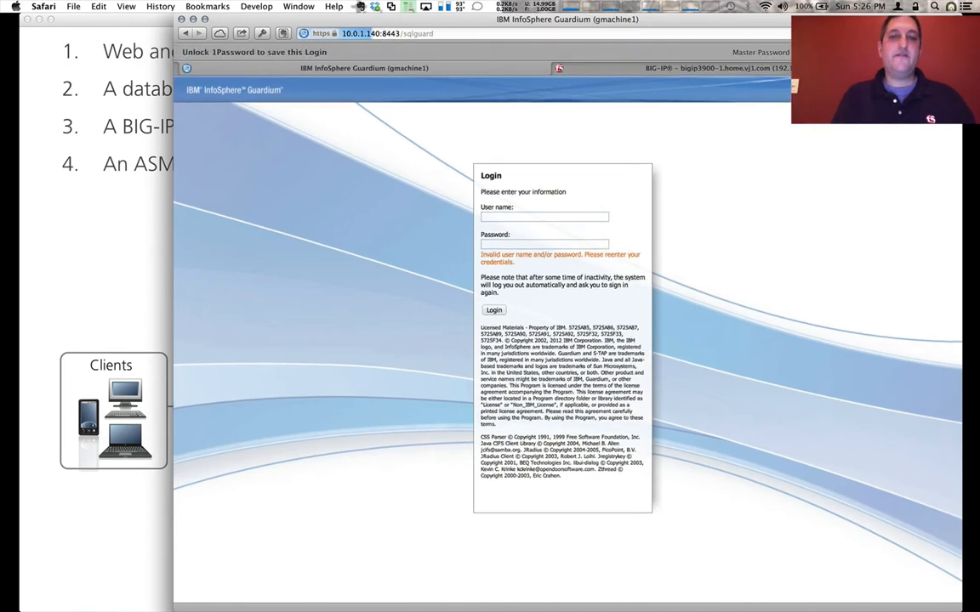
pyautogui.click(545, 217)
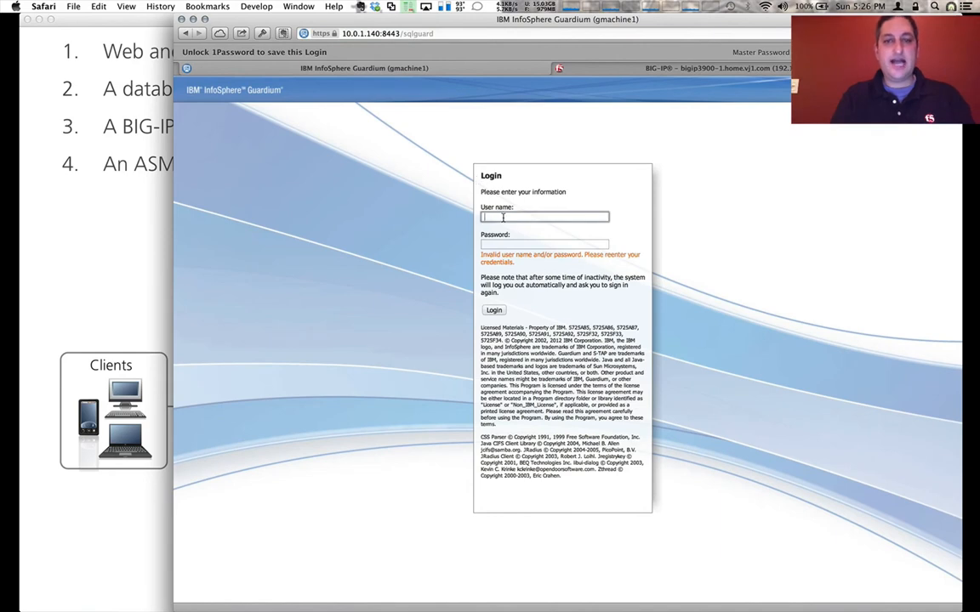
pyautogui.write('admin')
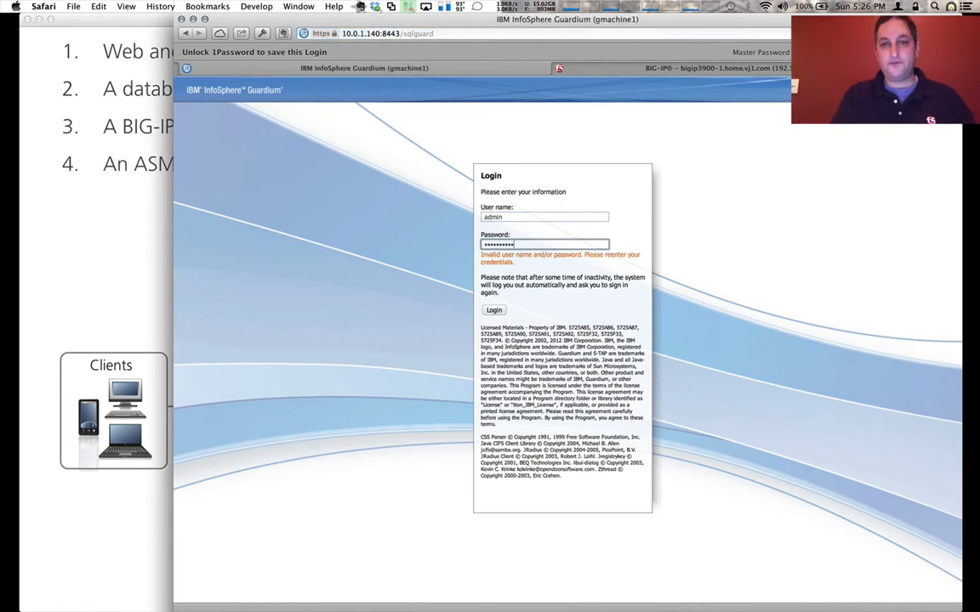
pyautogui.click(493, 309)
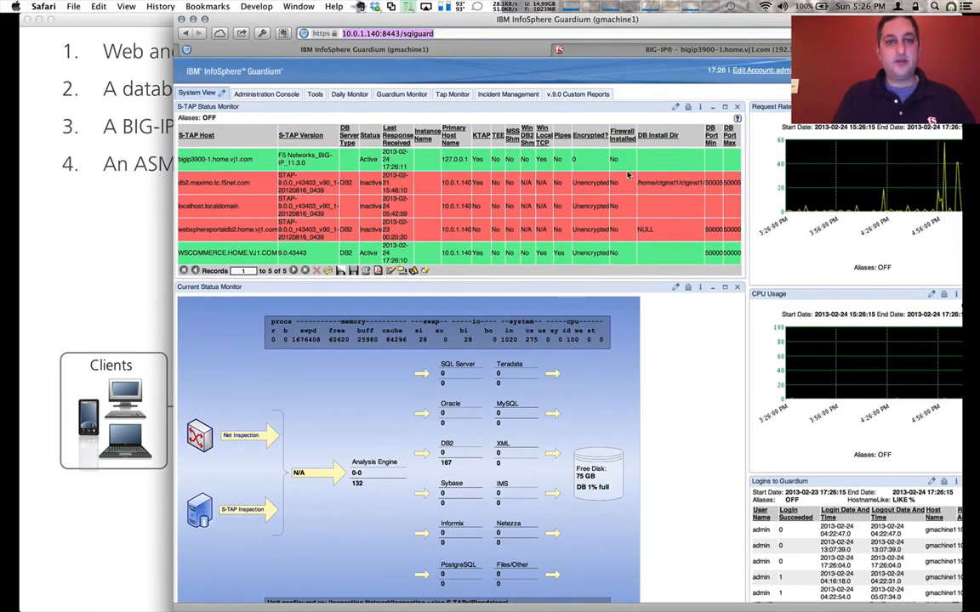
pyautogui.moveTo(565, 167)
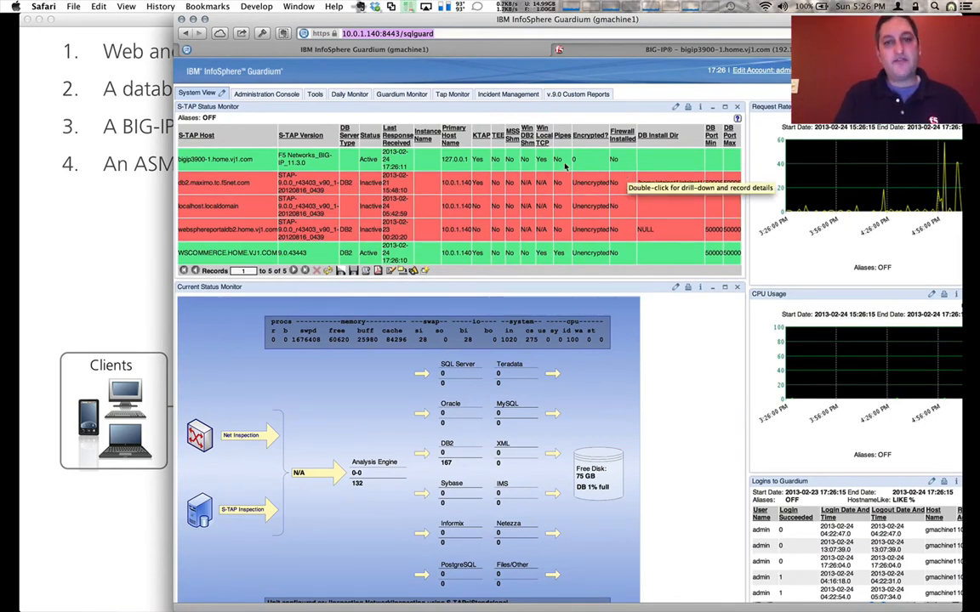
pyautogui.moveTo(240, 173)
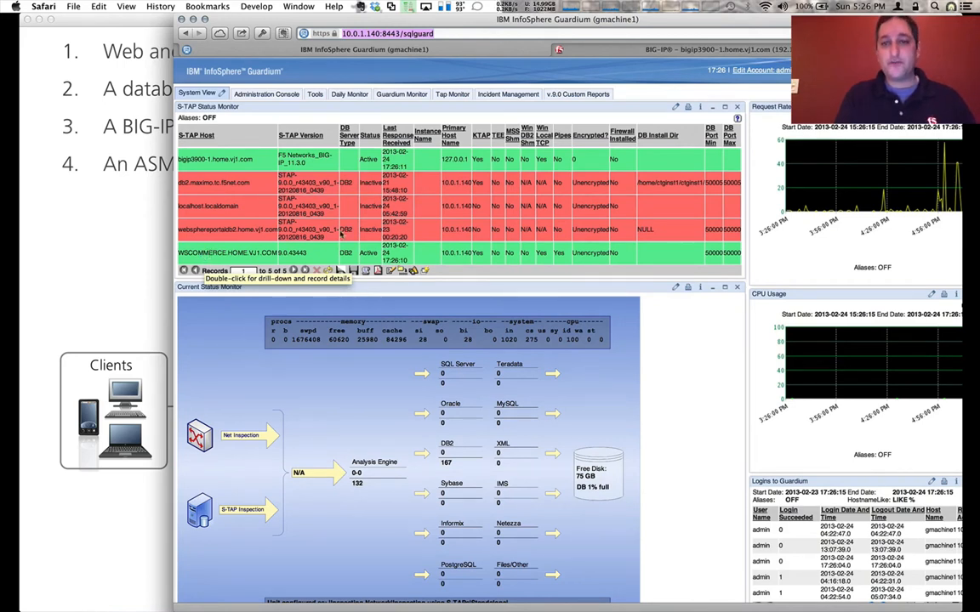
# Confirm the BIG-IP S-TAP host is active, then go to the Custom Reports tab.
pyautogui.click(578, 94)
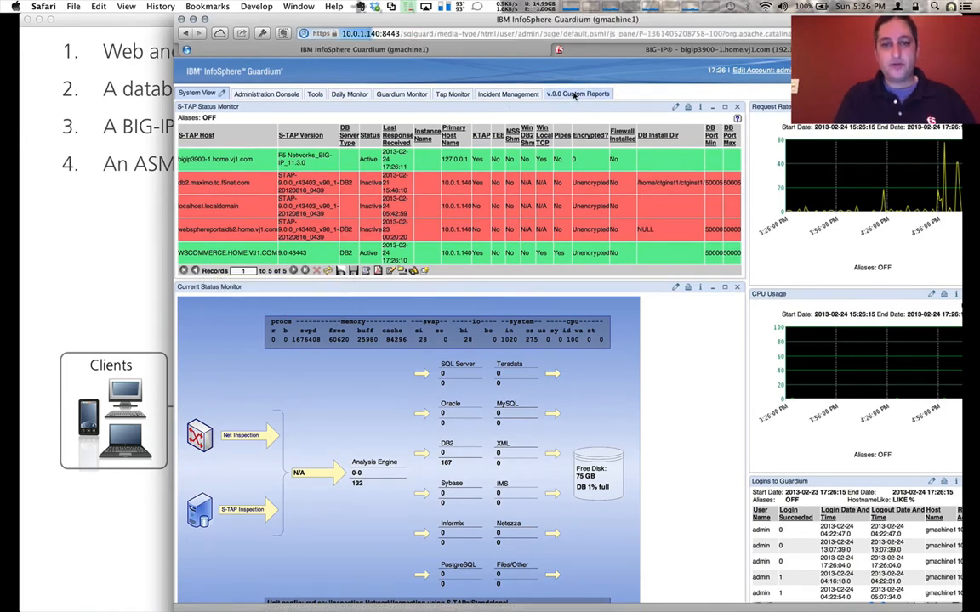
# Open the 0_FullSQL_F5GuardiumDemo report from the v.9.0 Custom Reports list.
pyautogui.click(579, 92)
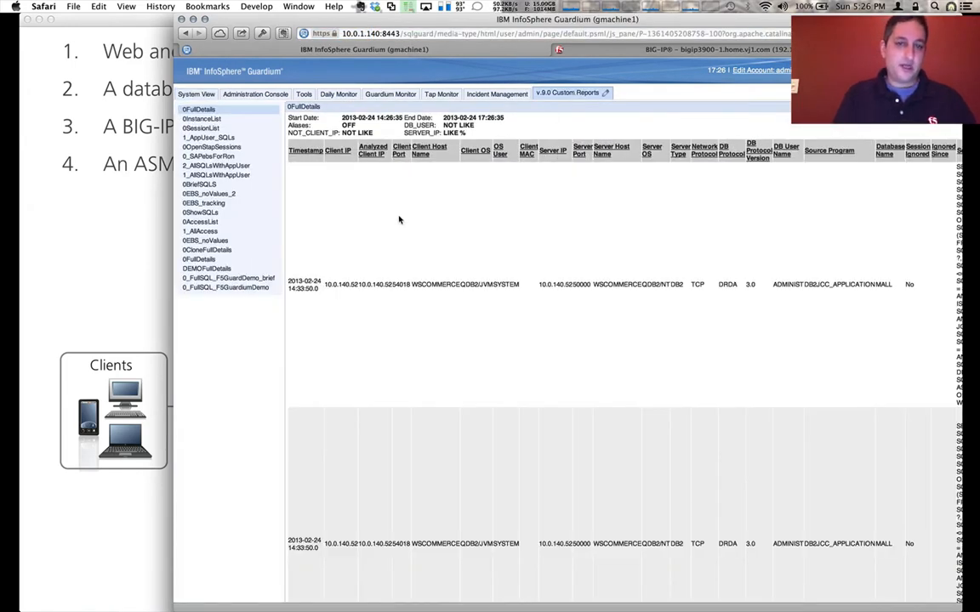
pyautogui.click(224, 287)
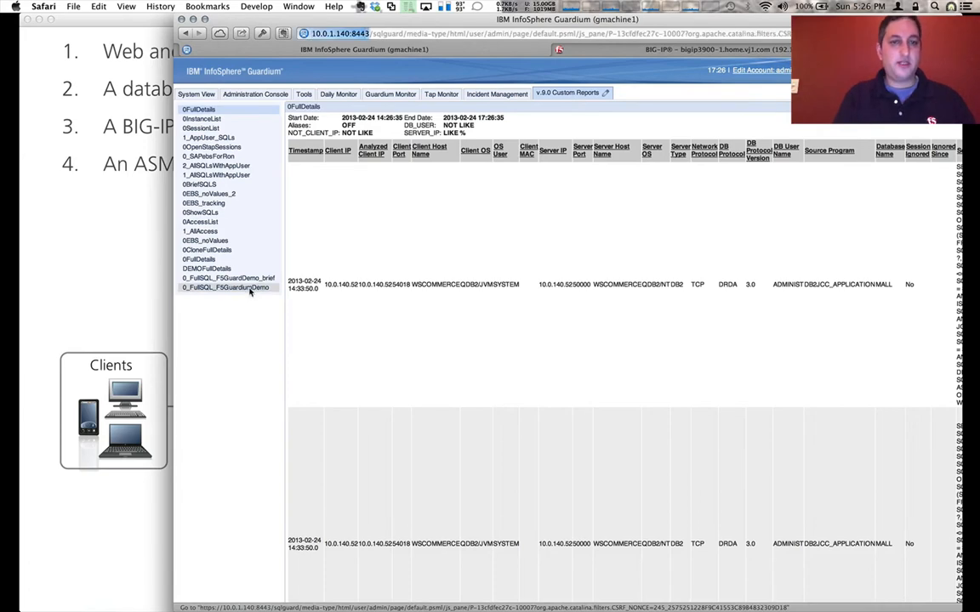
pyautogui.click(224, 287)
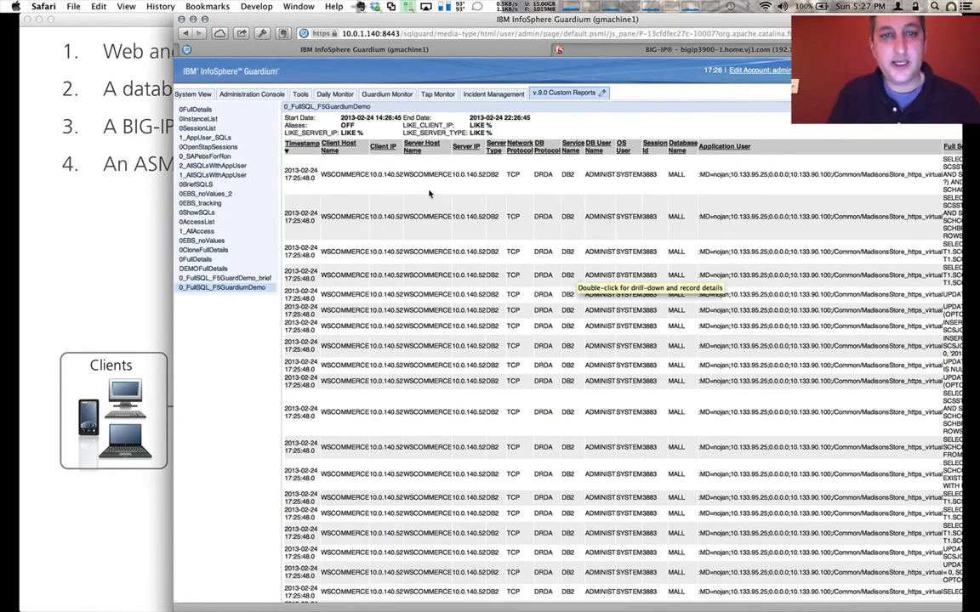
pyautogui.moveTo(414, 176)
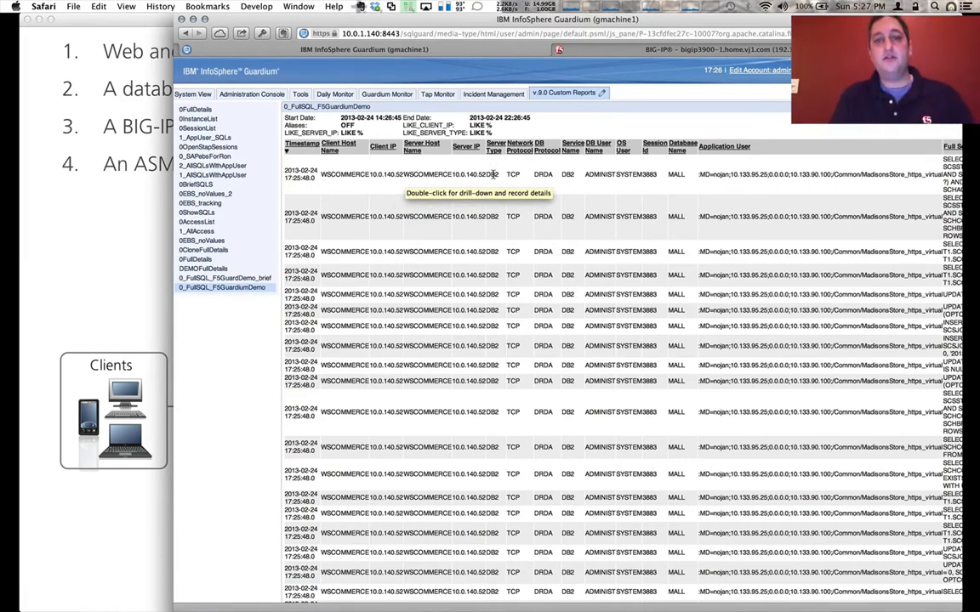
pyautogui.moveTo(576, 183)
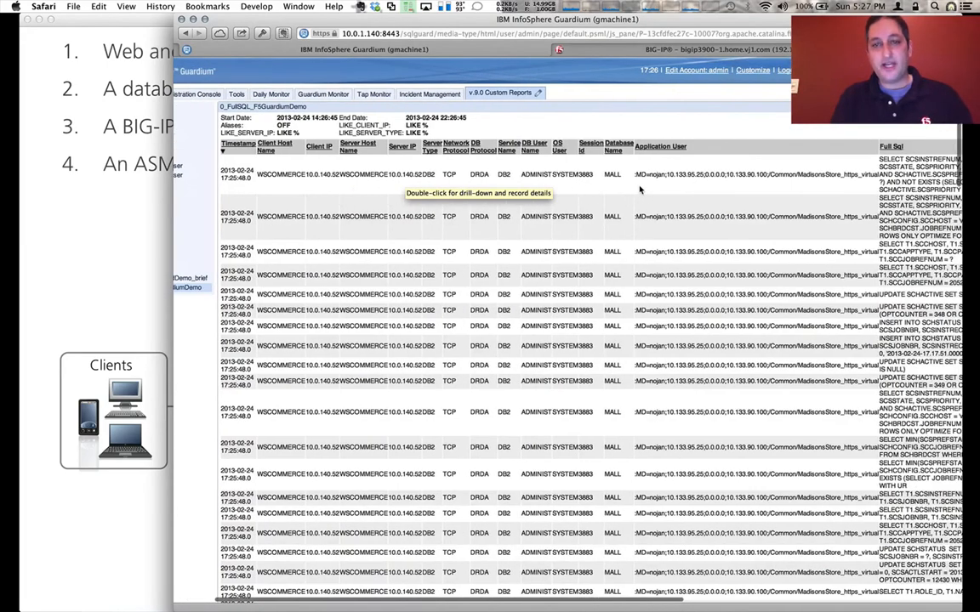
pyautogui.hscroll(3)
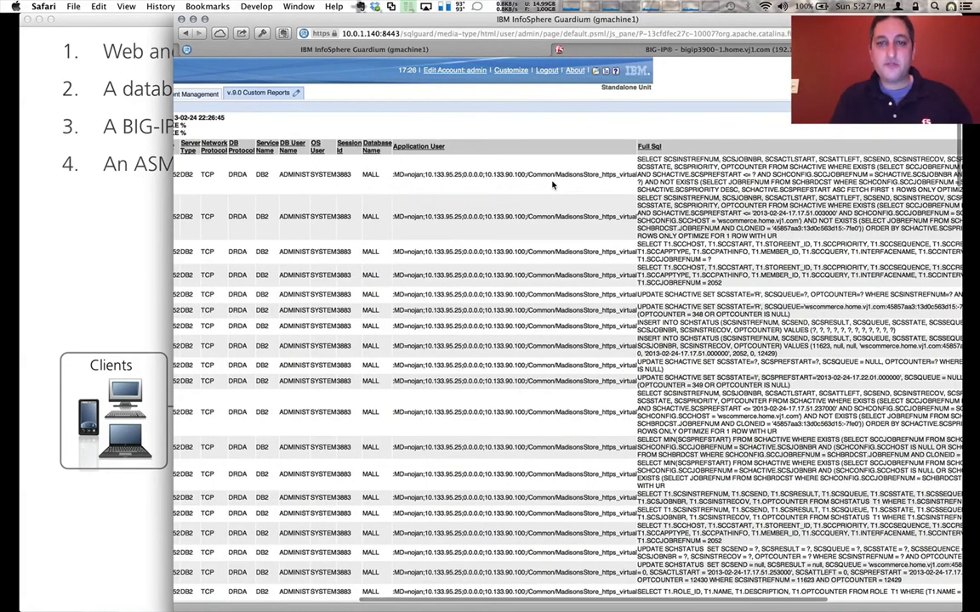
pyautogui.moveTo(428, 188)
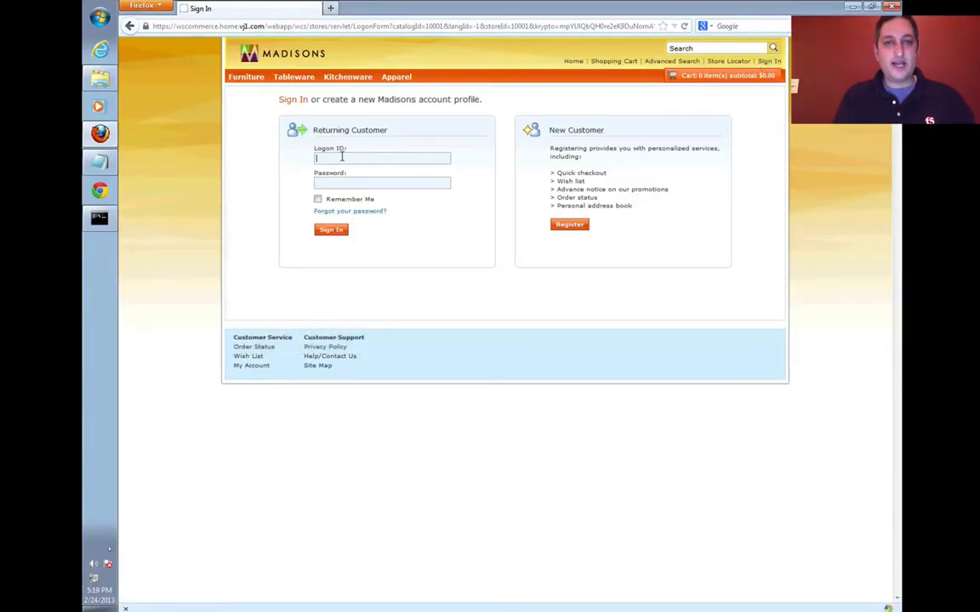
# Sign in as david and view the 5-Piece Silverware Set page under Tableware.
pyautogui.write('david')
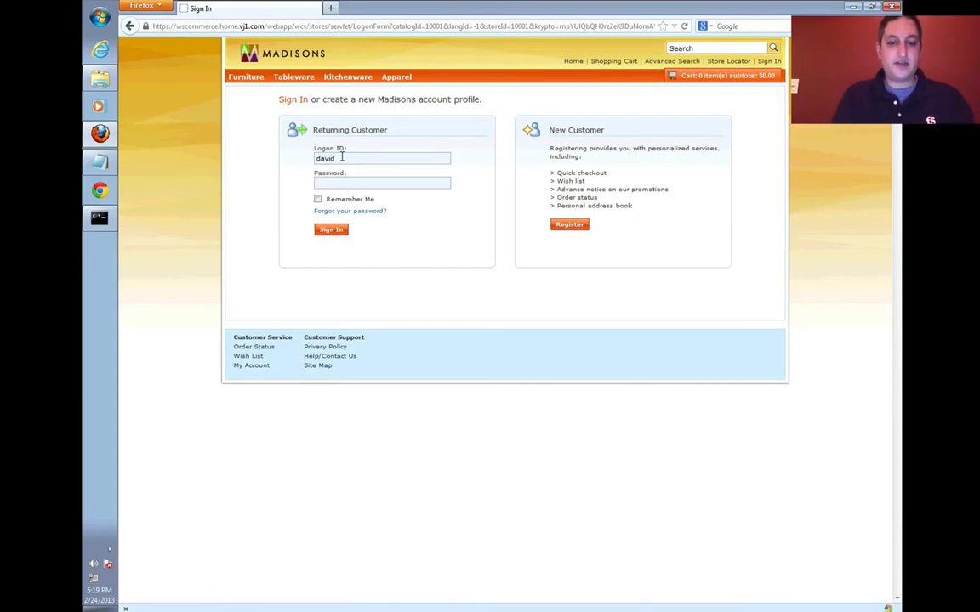
pyautogui.click(331, 229)
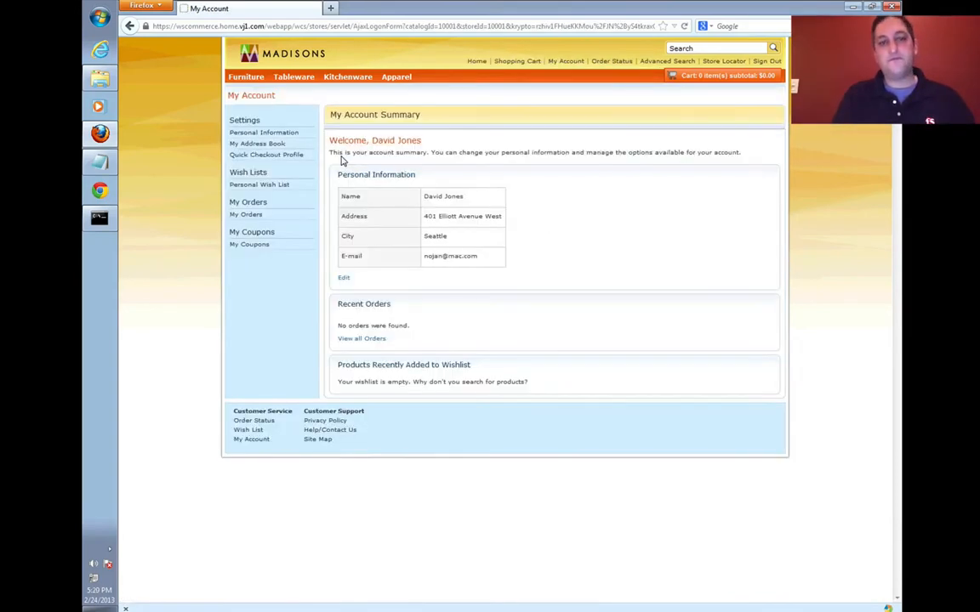
pyautogui.click(293, 76)
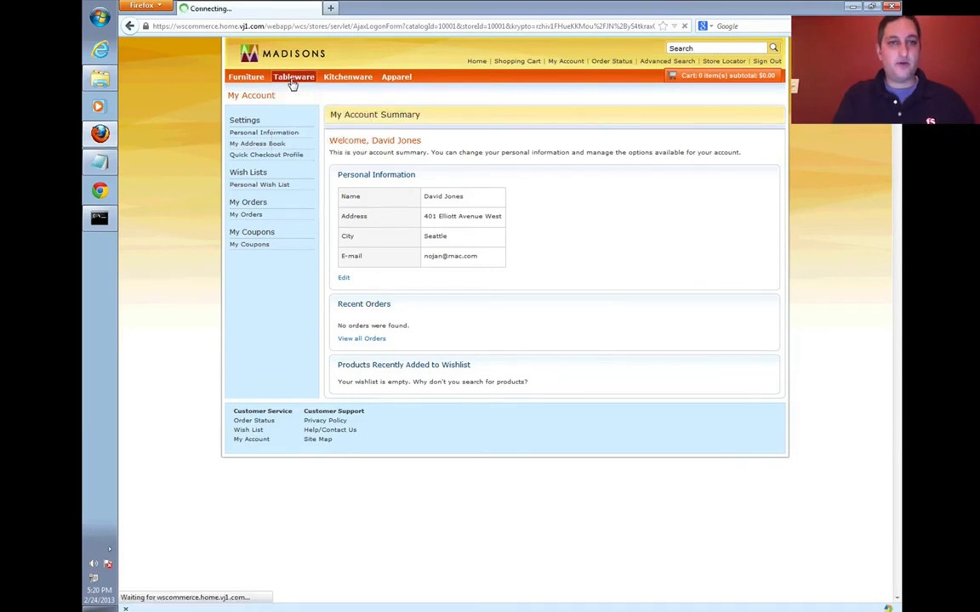
pyautogui.click(293, 76)
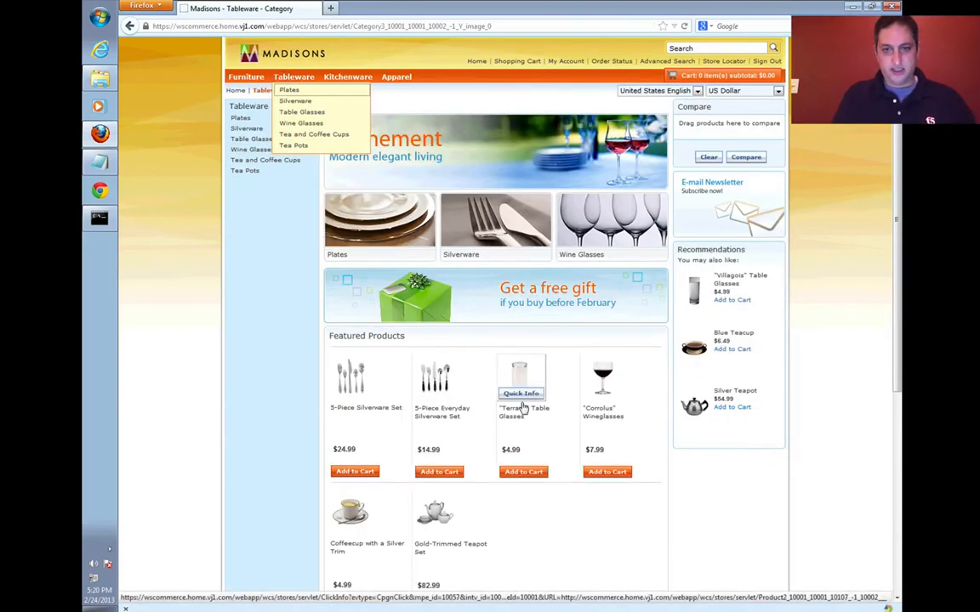
pyautogui.click(365, 407)
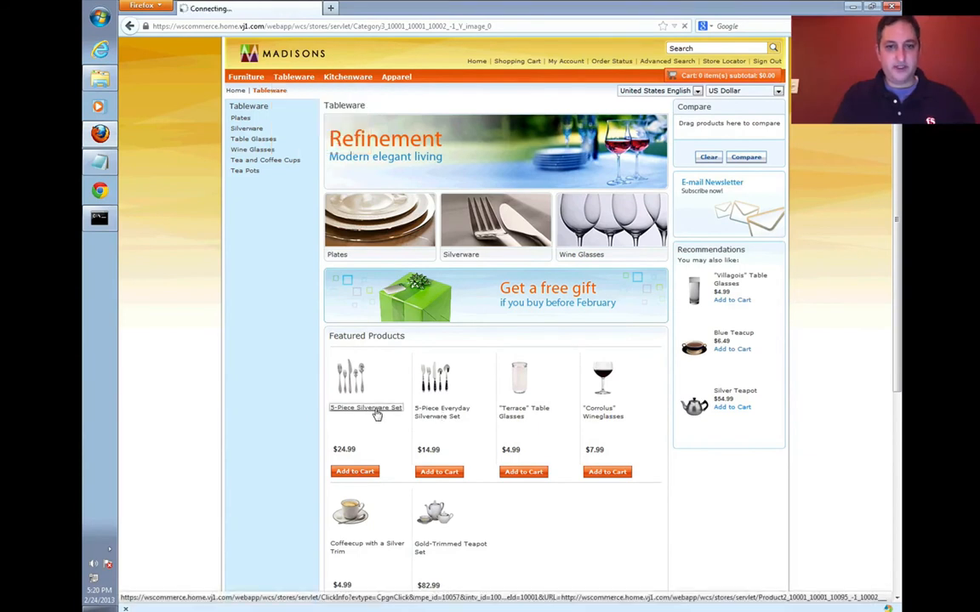
pyautogui.click(366, 407)
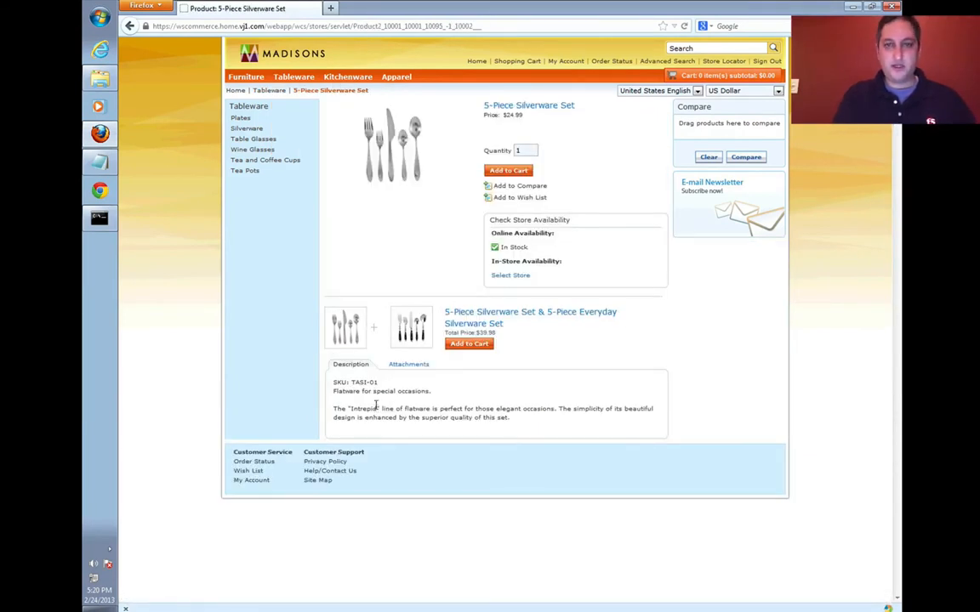
pyautogui.moveTo(597, 272)
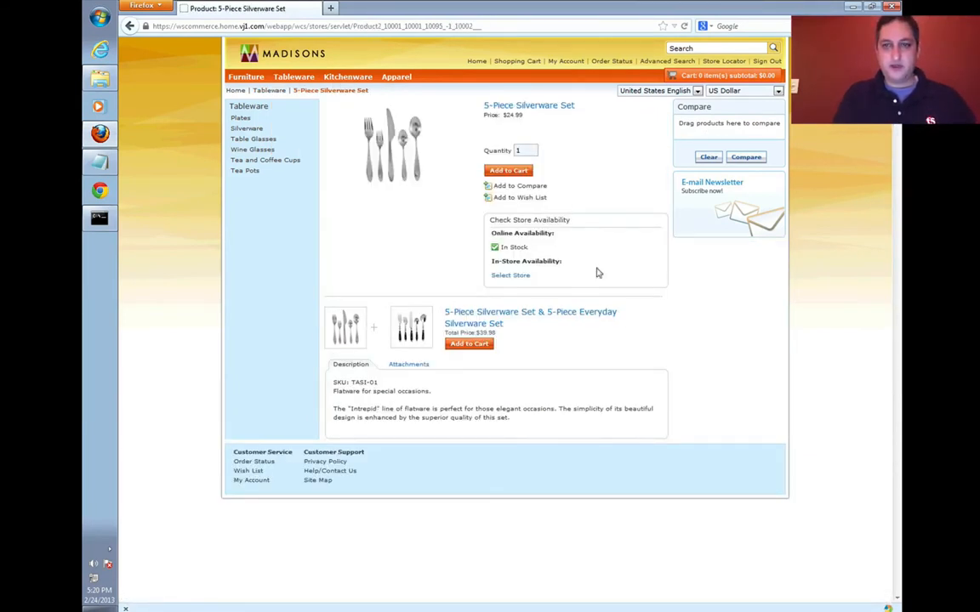
pyautogui.click(766, 61)
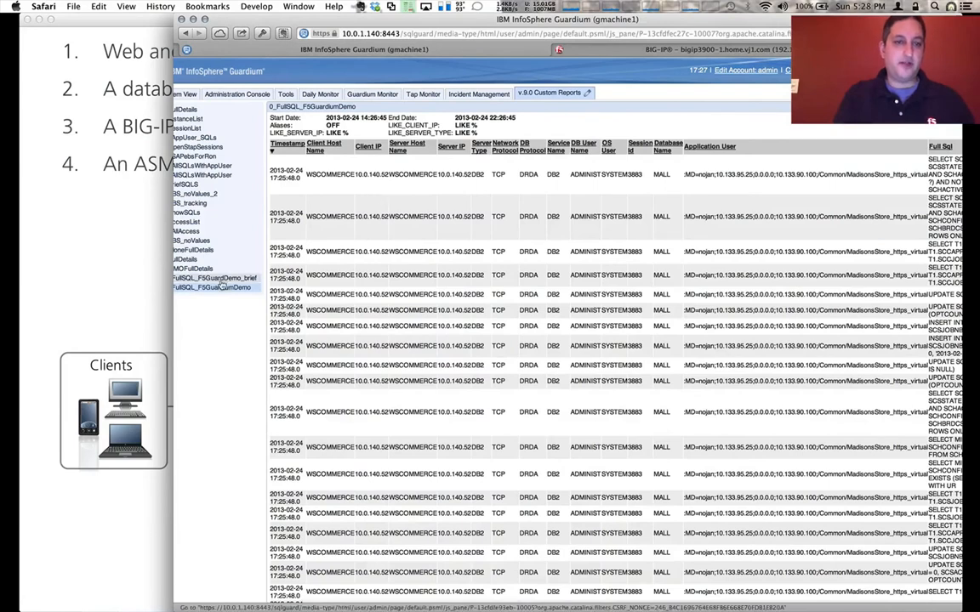
# Rerun 0_FullSQL_F5GuardiumDemo and sort its rows by Timestamp, newest first.
pyautogui.click(225, 287)
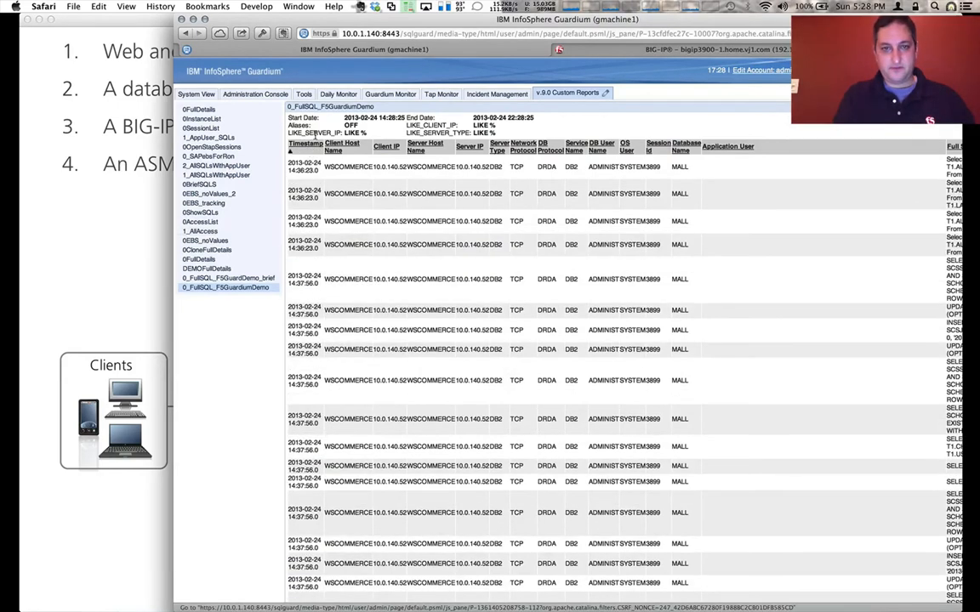
pyautogui.click(290, 150)
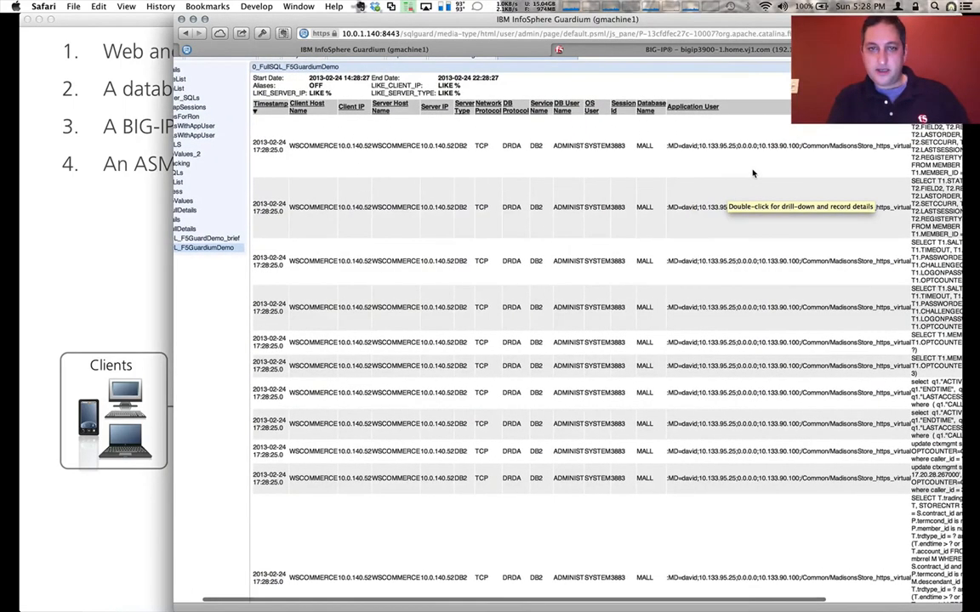
pyautogui.moveTo(393, 155)
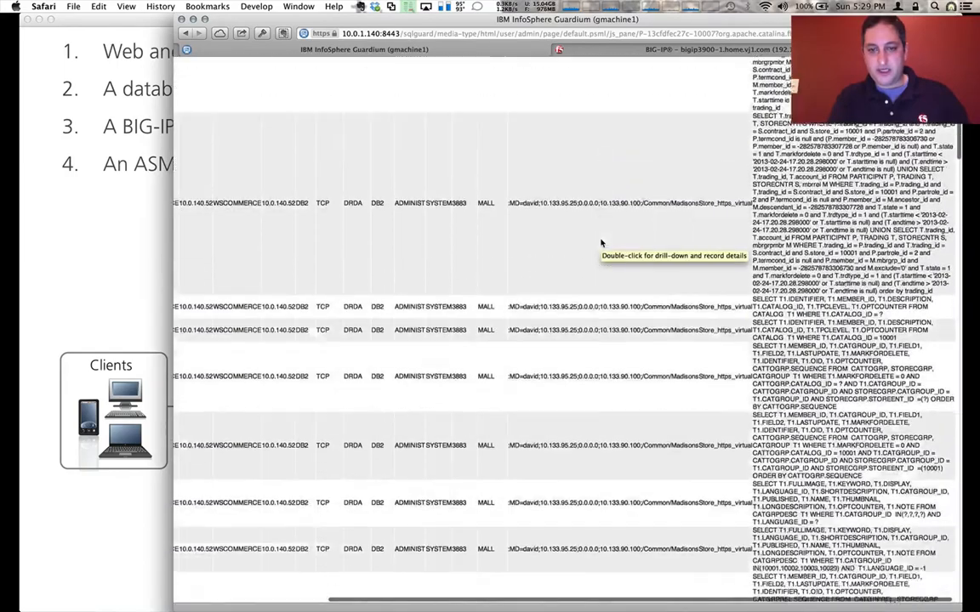
pyautogui.scroll(-3)
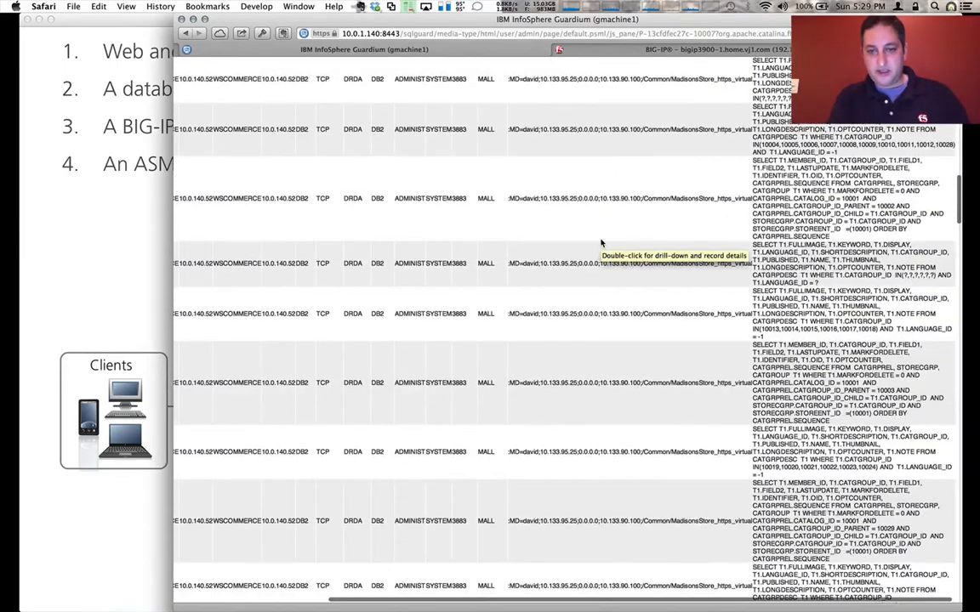
pyautogui.scroll(-3)
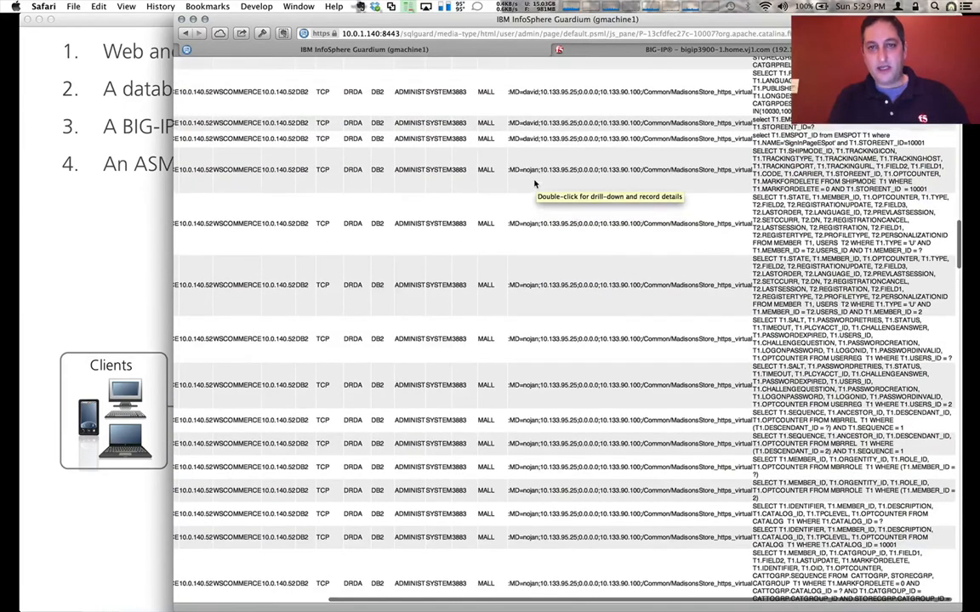
pyautogui.moveTo(532, 166)
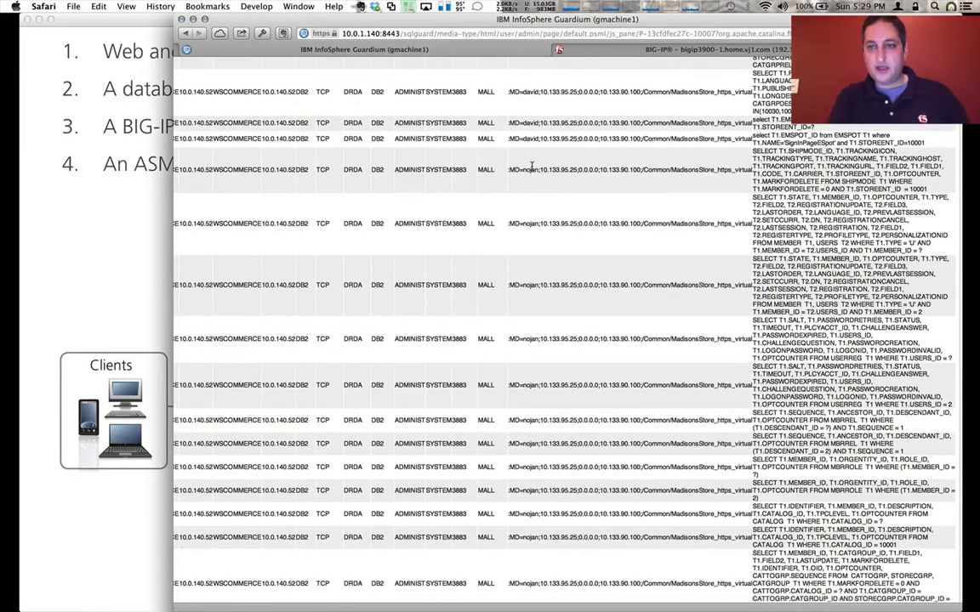